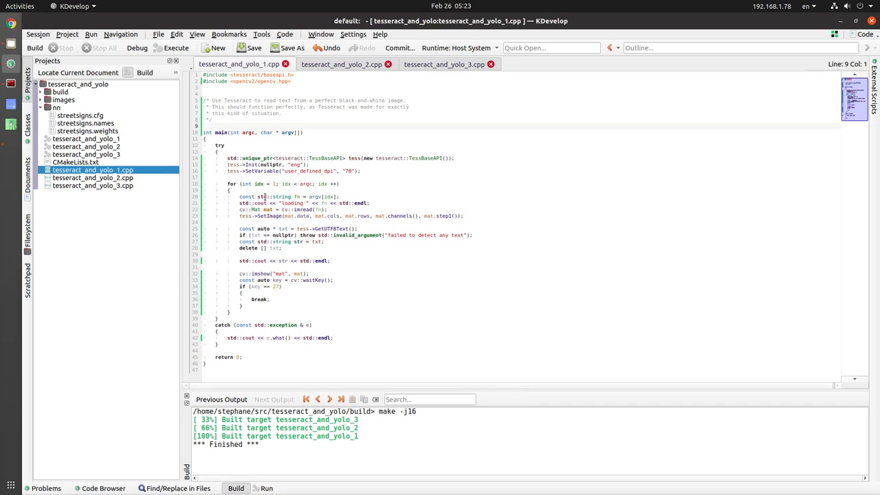
{"action": "mouse_move", "coordinate": [289, 209]}
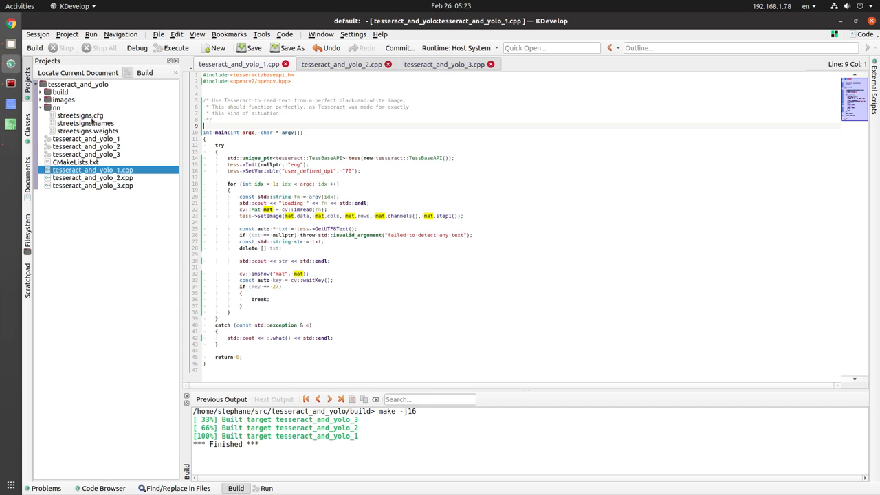
{"action": "mouse_move", "coordinate": [11, 84]}
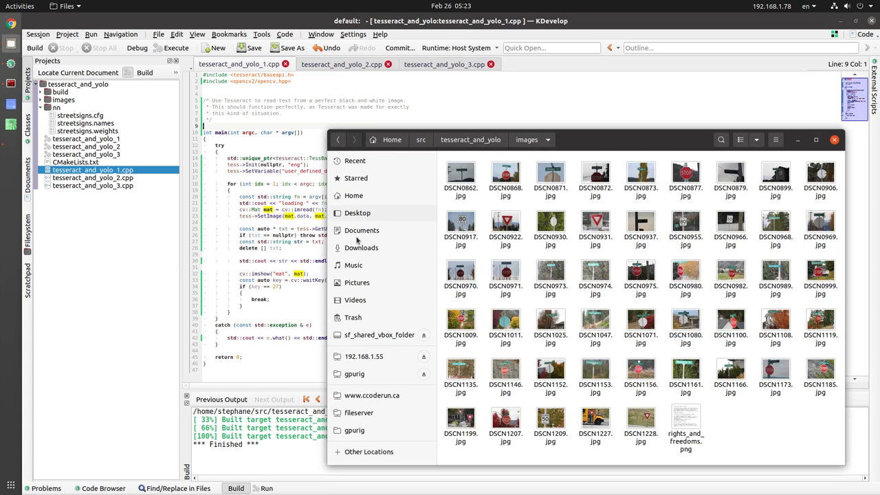
{"action": "mouse_move", "coordinate": [594, 146]}
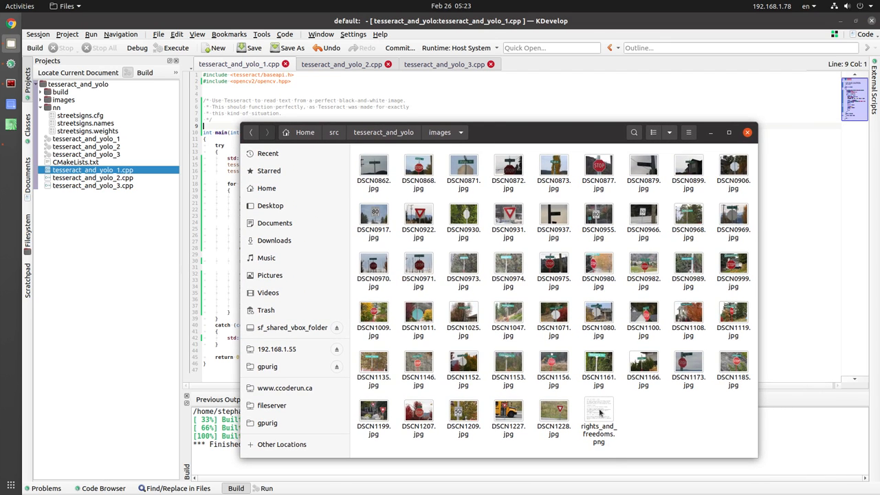
- View rights_and_freedoms.png, close it, then open the DSCN0862.jpg McDougall Rd sign photo
{"action": "double_click", "coordinate": [598, 419]}
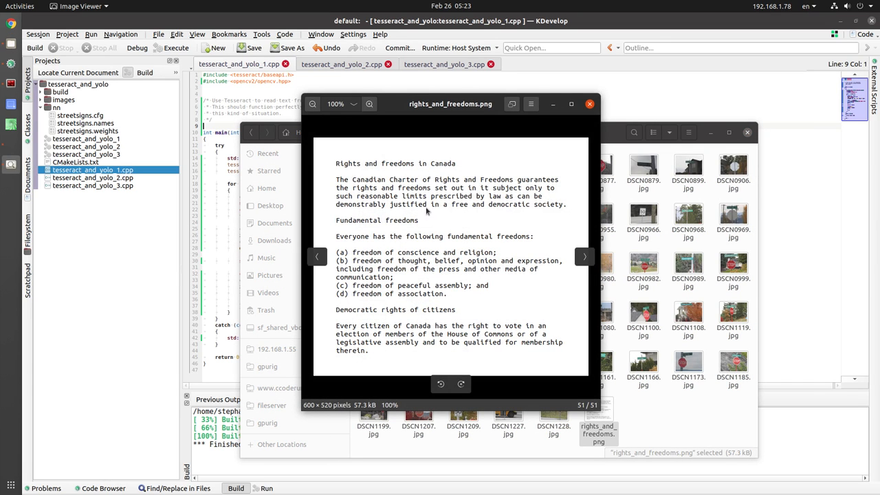
{"action": "mouse_move", "coordinate": [357, 357]}
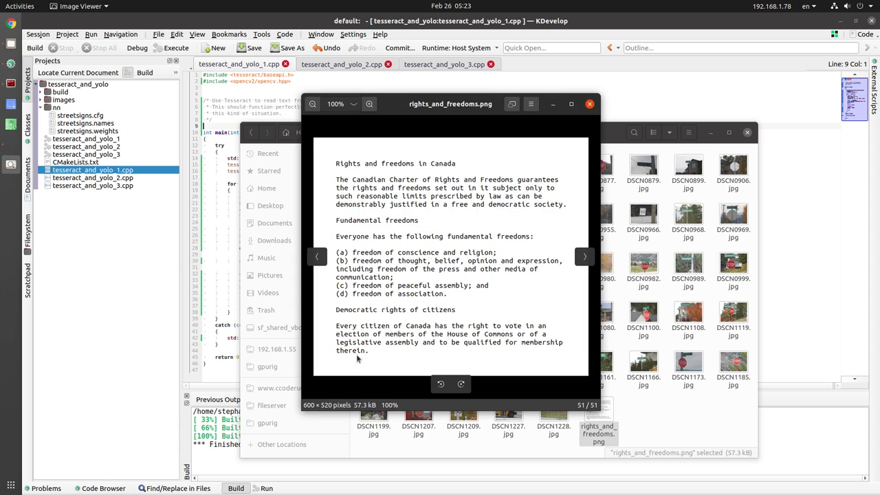
{"action": "mouse_move", "coordinate": [580, 129]}
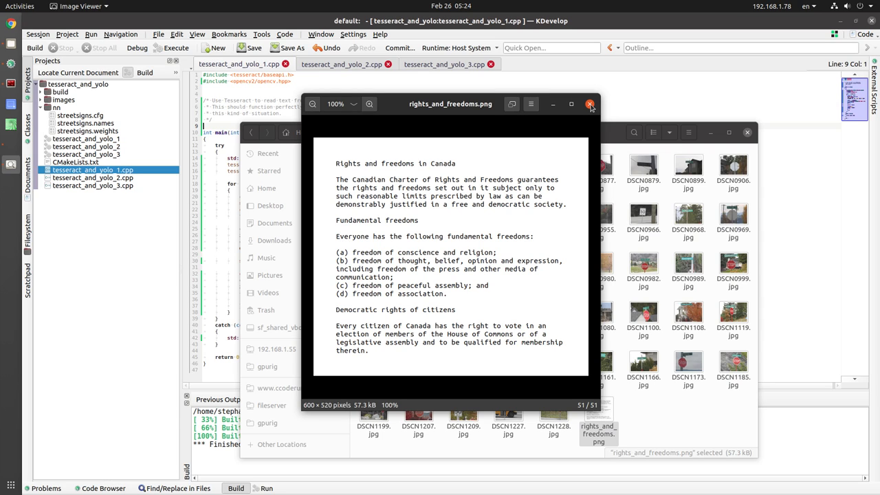
{"action": "mouse_move", "coordinate": [588, 107]}
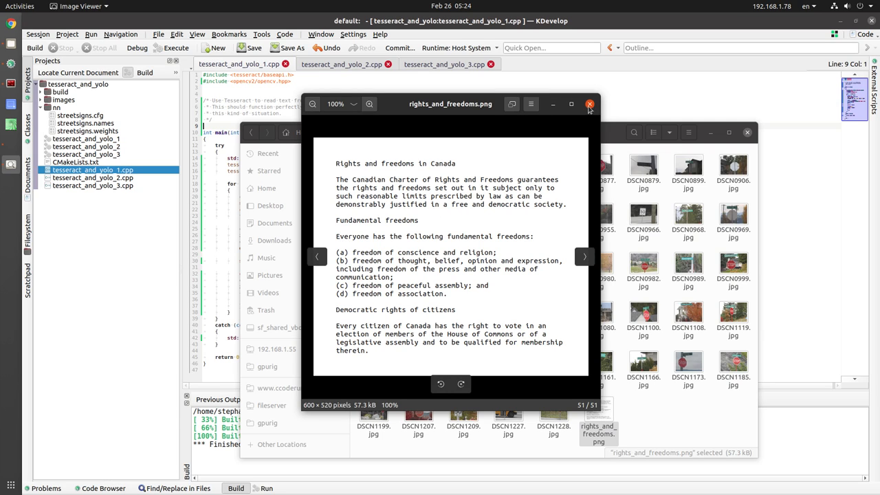
{"action": "left_click", "coordinate": [588, 104]}
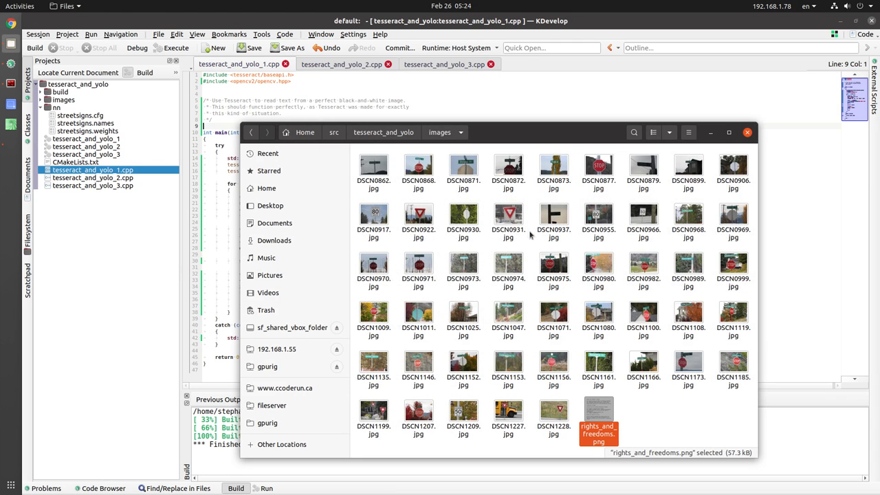
{"action": "left_click", "coordinate": [374, 165]}
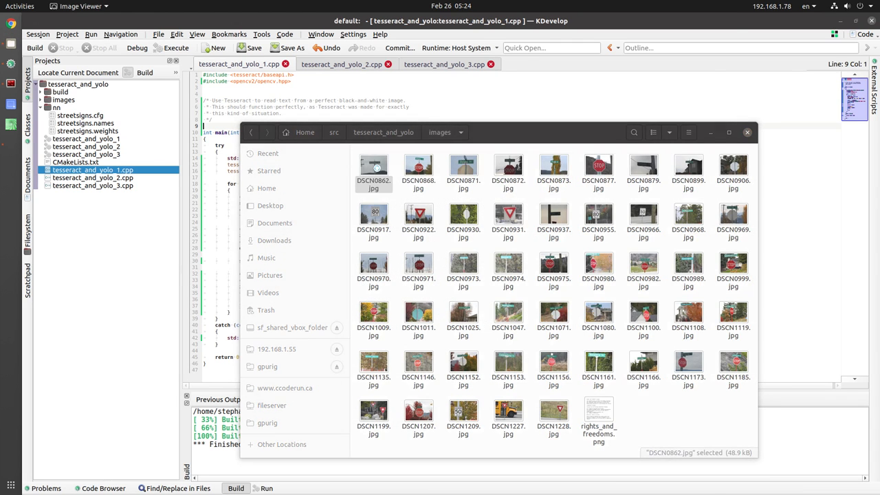
{"action": "double_click", "coordinate": [373, 165]}
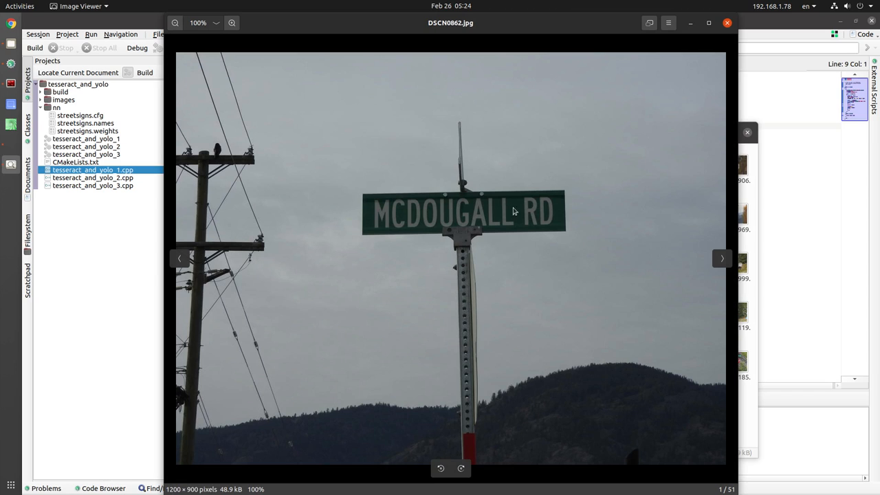
{"action": "mouse_move", "coordinate": [598, 140]}
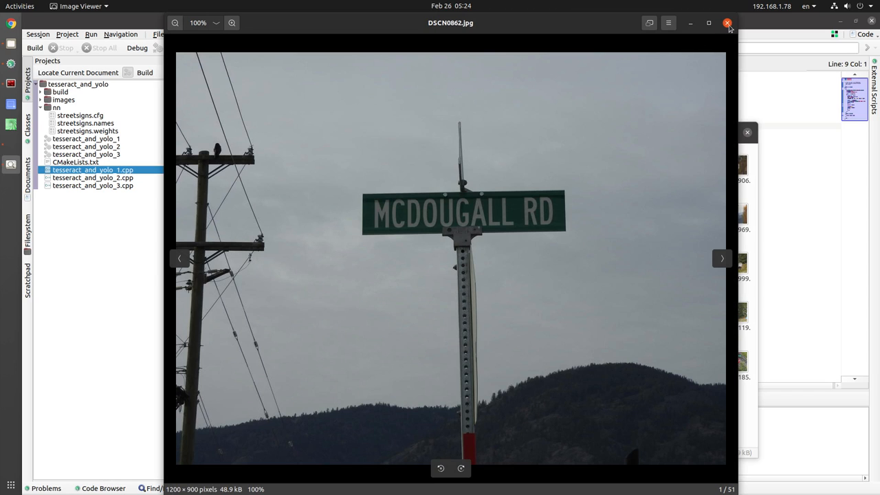
{"action": "mouse_move", "coordinate": [662, 327]}
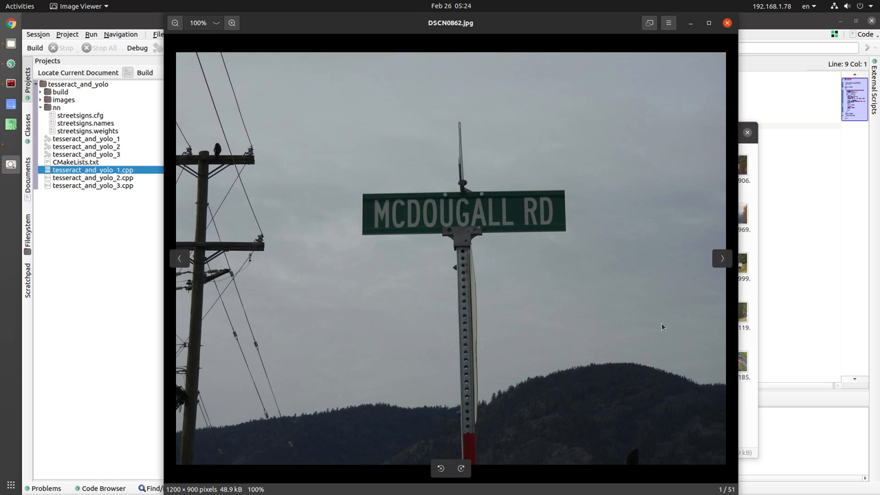
{"action": "mouse_move", "coordinate": [726, 22]}
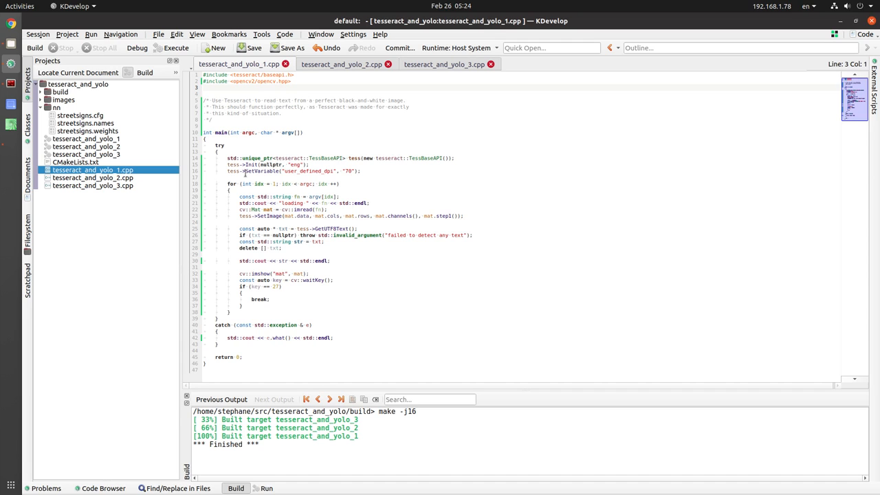
{"action": "left_click_drag", "start_coordinate": [231, 158], "coordinate": [339, 184]}
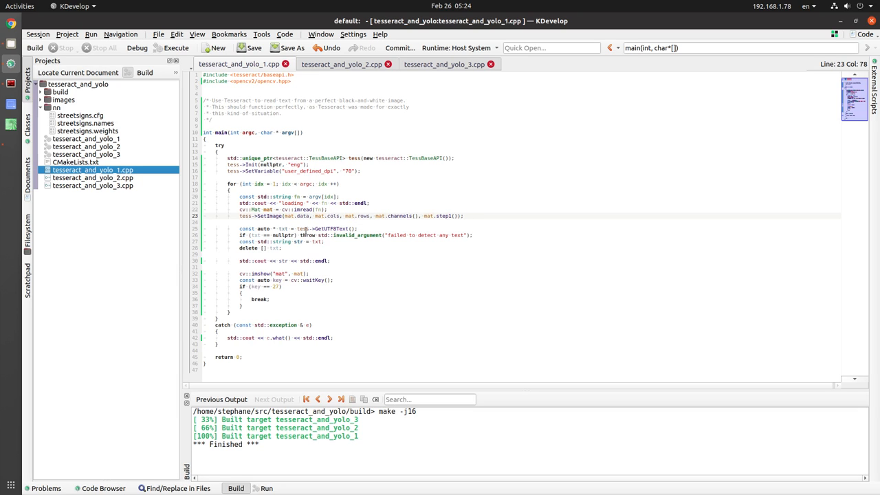
{"action": "double_click", "coordinate": [336, 228]}
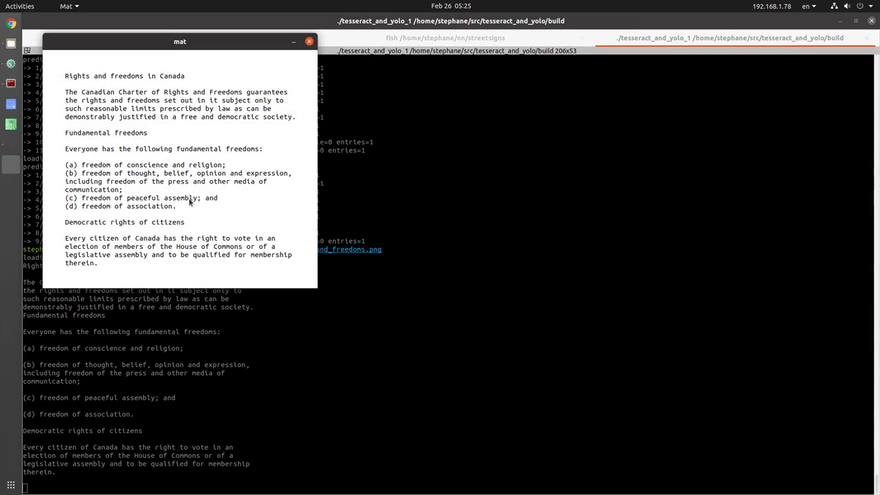
- Move the 'mat' image window to the right, beside the printed OCR text
{"action": "left_click_drag", "start_coordinate": [179, 41], "coordinate": [480, 111]}
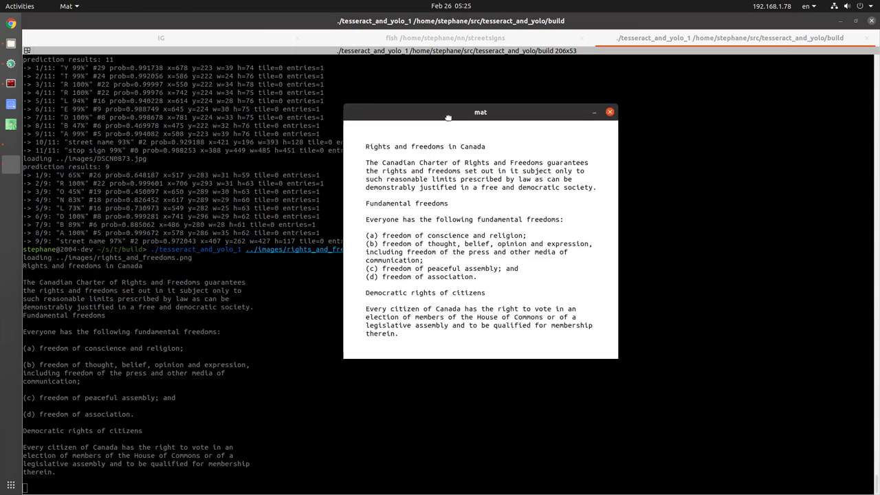
{"action": "left_click_drag", "start_coordinate": [480, 112], "coordinate": [662, 124]}
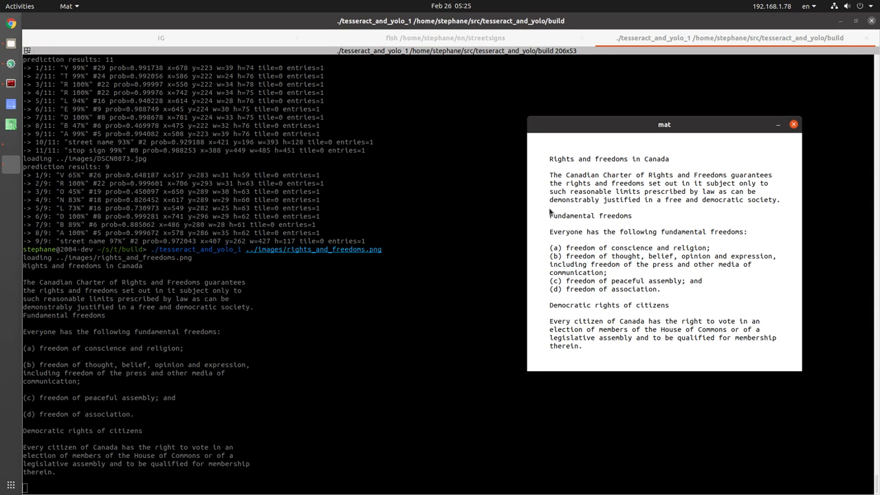
{"action": "mouse_move", "coordinate": [608, 223]}
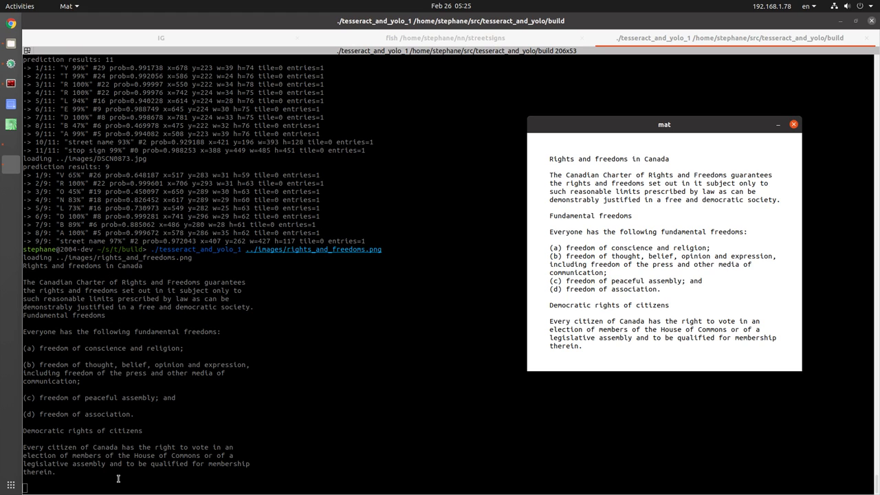
{"action": "mouse_move", "coordinate": [193, 348]}
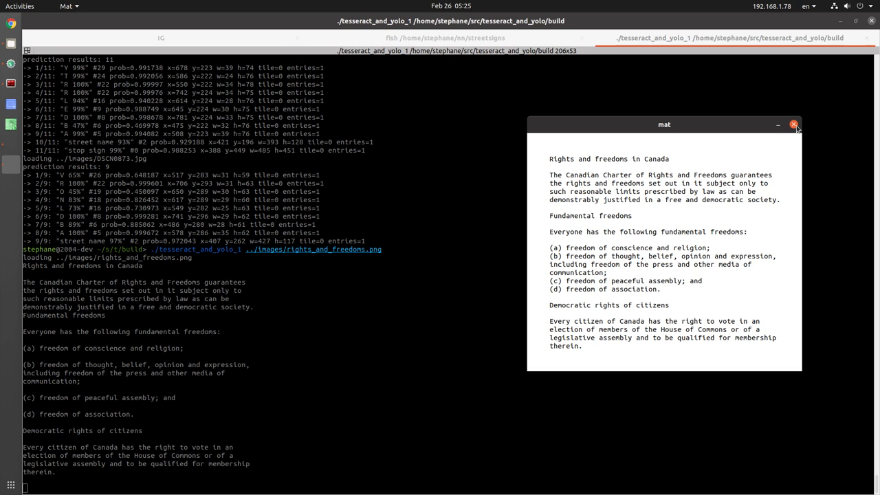
- Close the text image and point the OCR command at DSCN0862.jpg instead
{"action": "left_click", "coordinate": [794, 123]}
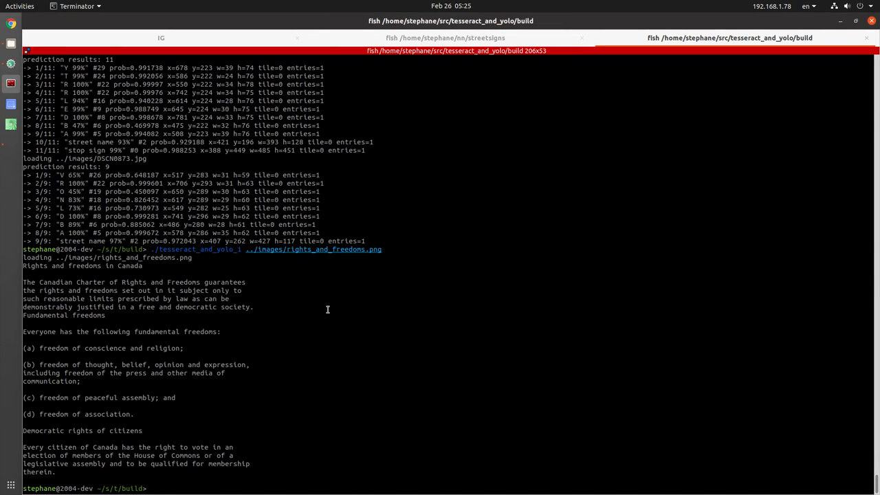
{"action": "mouse_move", "coordinate": [299, 330]}
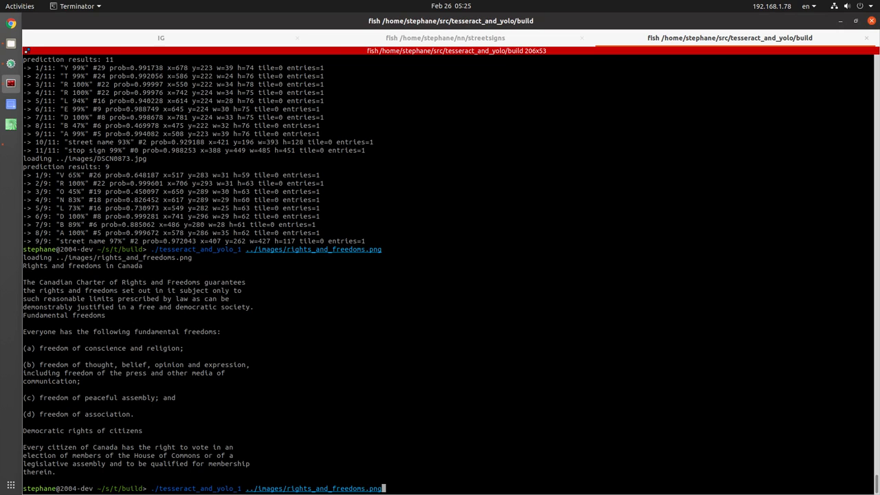
{"action": "key", "text": "BackSpace"}
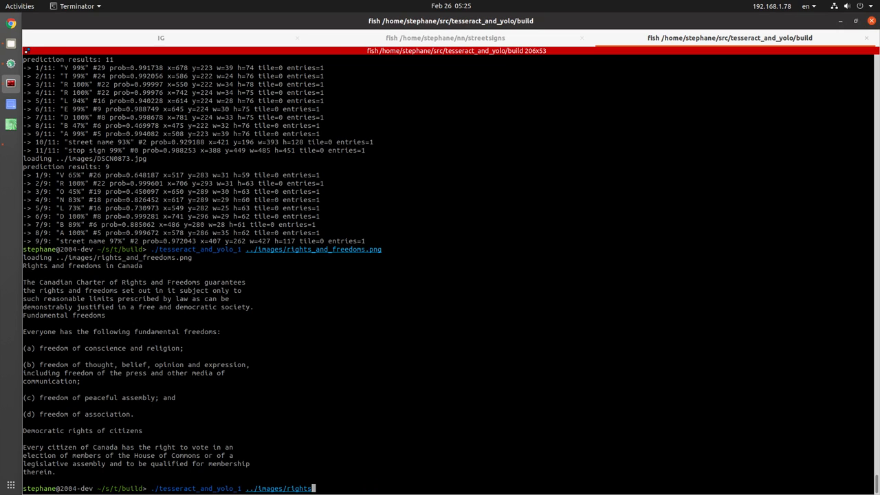
{"action": "key", "text": "BackSpace"}
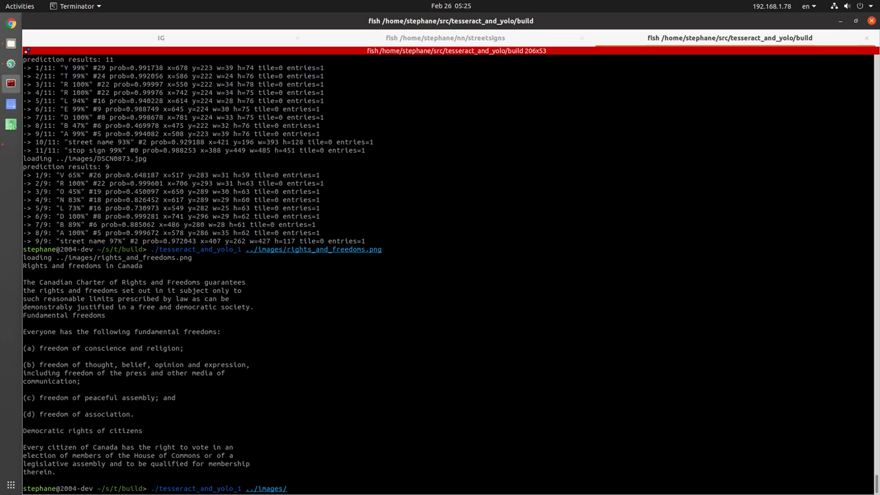
{"action": "type", "text": "DSCN0862.jpg"}
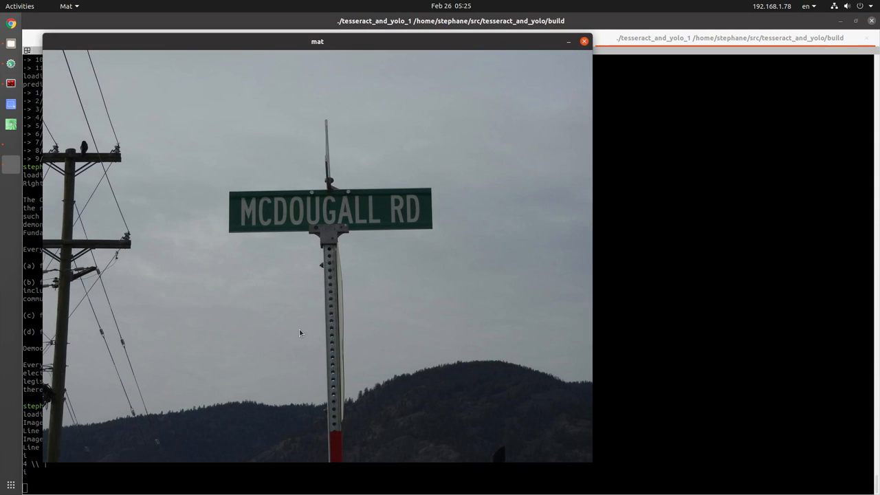
- Place the sign photo beside the terminal and step through the garbled OCR results
{"action": "left_click_drag", "start_coordinate": [316, 41], "coordinate": [382, 44]}
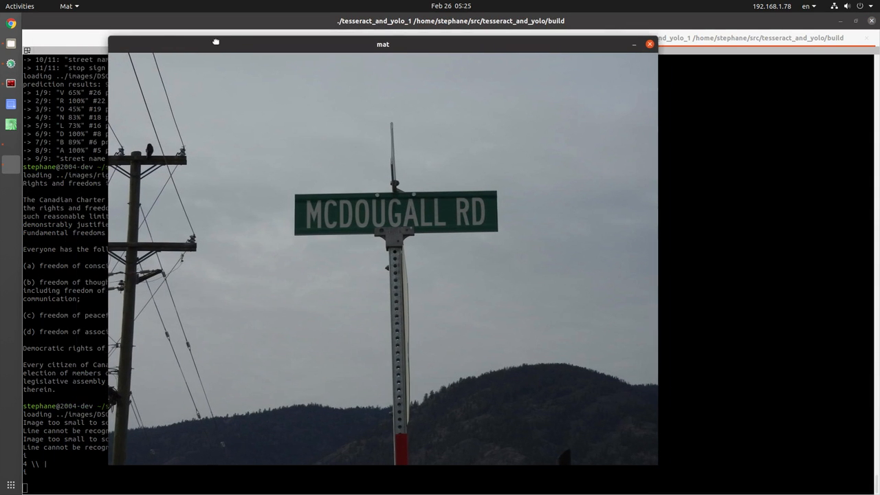
{"action": "left_click_drag", "start_coordinate": [382, 44], "coordinate": [605, 21]}
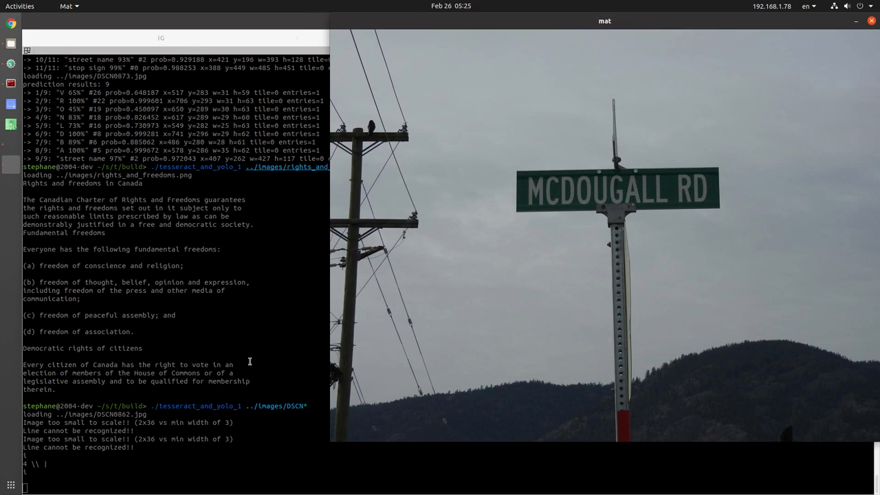
{"action": "mouse_move", "coordinate": [410, 364]}
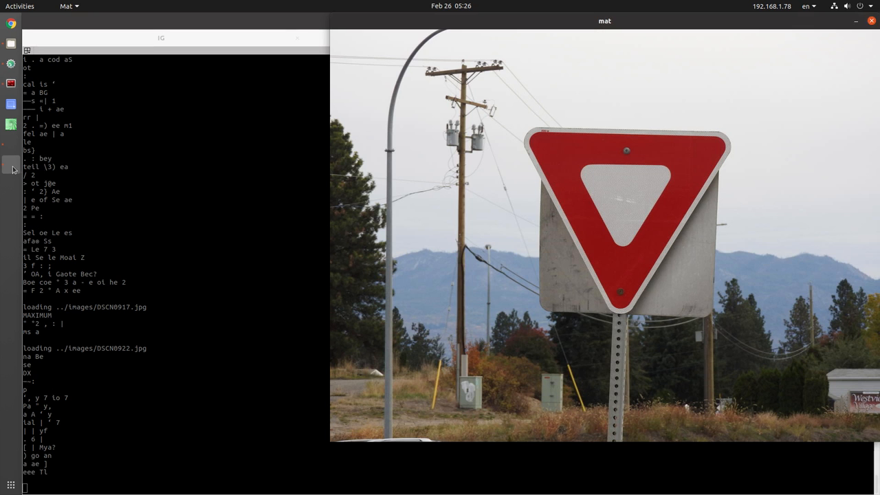
{"action": "scroll", "scroll_direction": "down", "scroll_amount": 3}
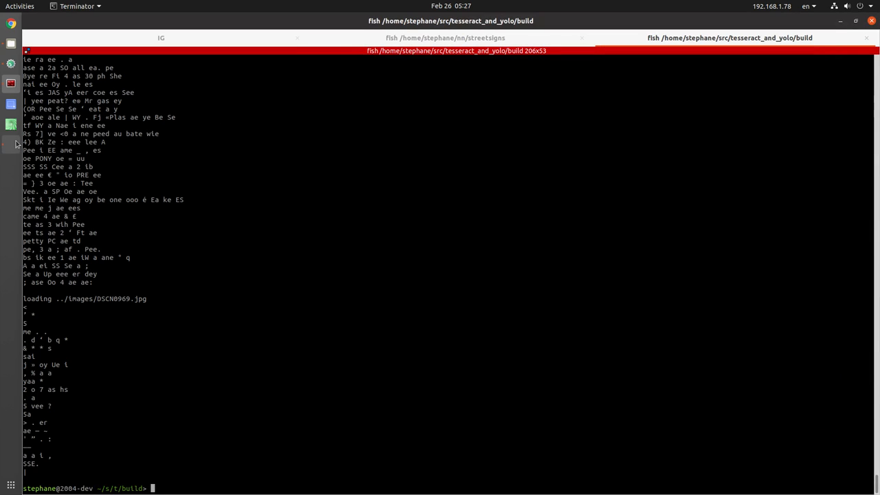
{"action": "mouse_move", "coordinate": [11, 62]}
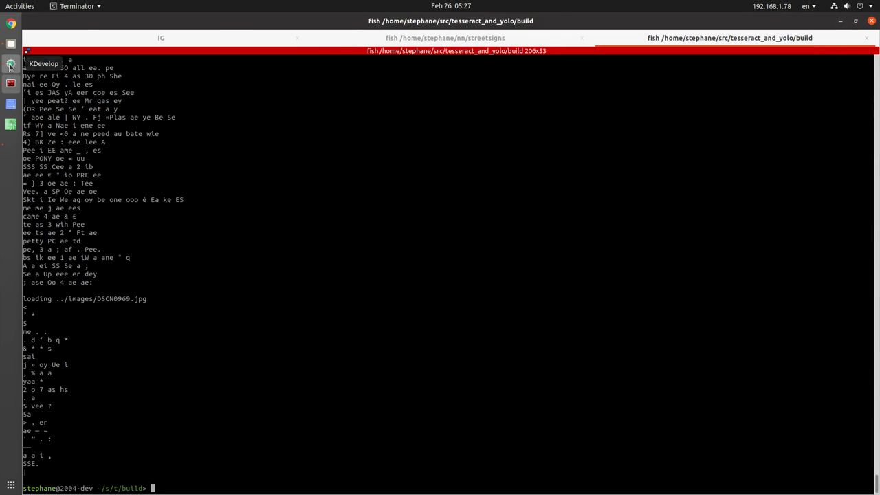
- Bring KDevelop forward showing tesseract_and_yolo_2.cpp, the DarkHelp street-sign detector
{"action": "left_click", "coordinate": [11, 63]}
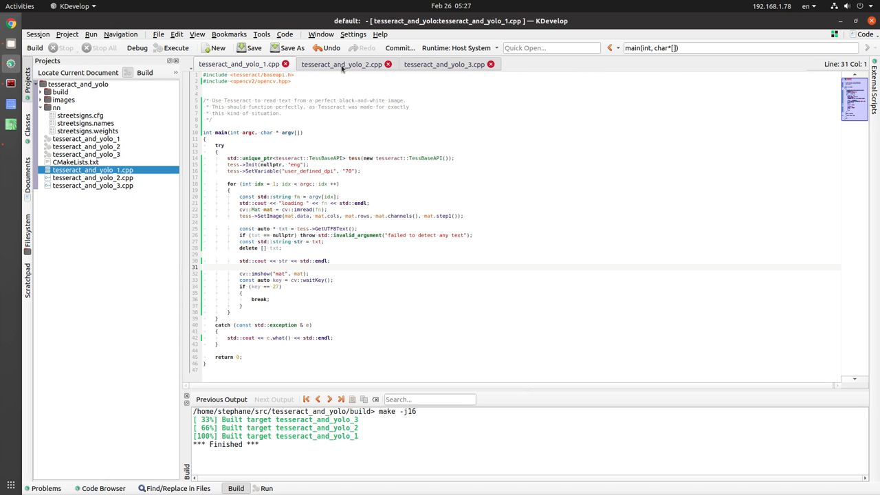
{"action": "left_click", "coordinate": [341, 65]}
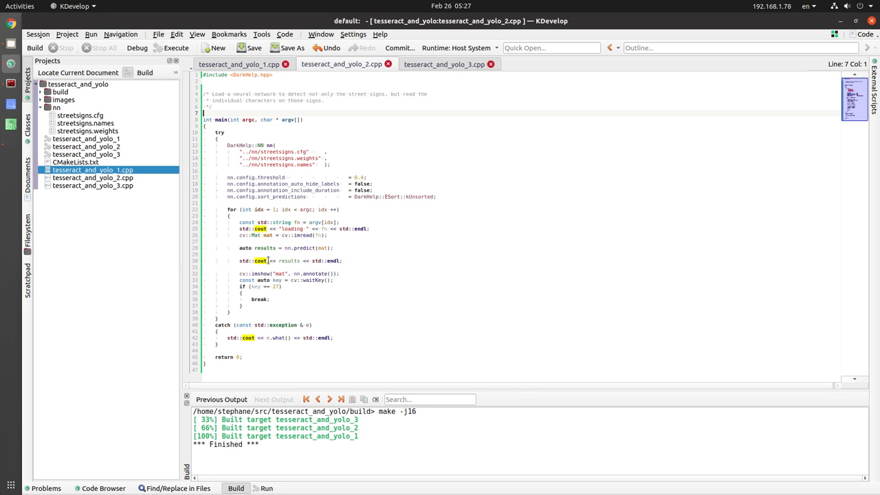
{"action": "mouse_move", "coordinate": [288, 261]}
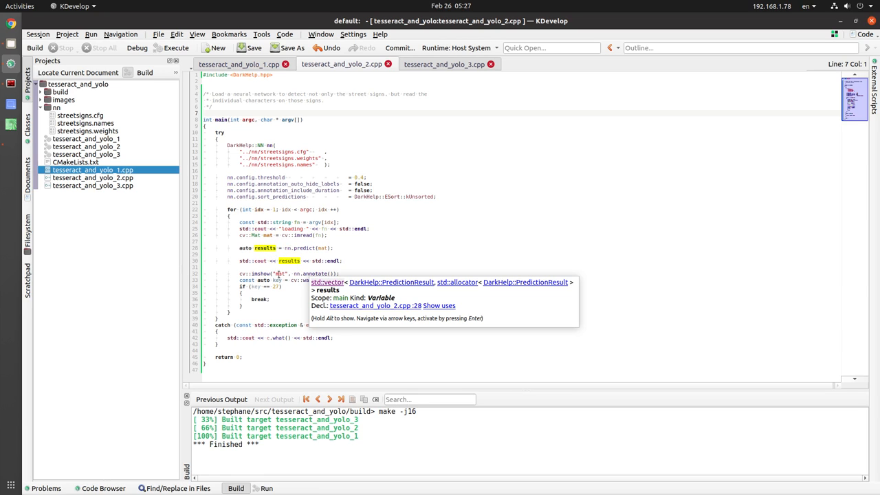
{"action": "mouse_move", "coordinate": [313, 280]}
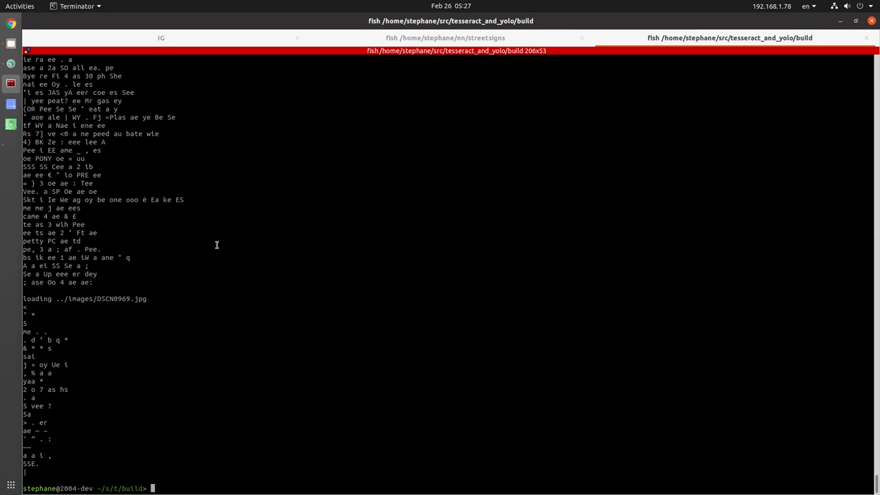
- Run the YOLO sign program on ../images/DSCN* and set the detection image beside the output
{"action": "type", "text": "./tesseract_and_yolo_1 ../images/DSCN*"}
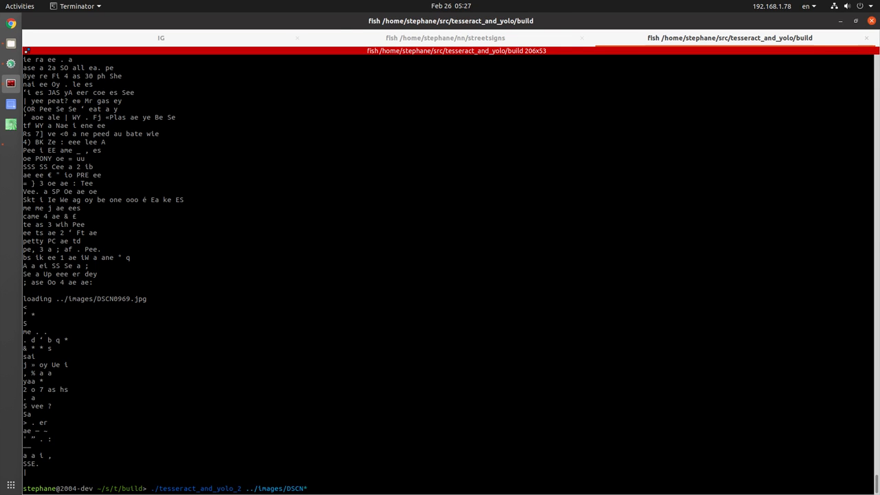
{"action": "key", "text": "Return"}
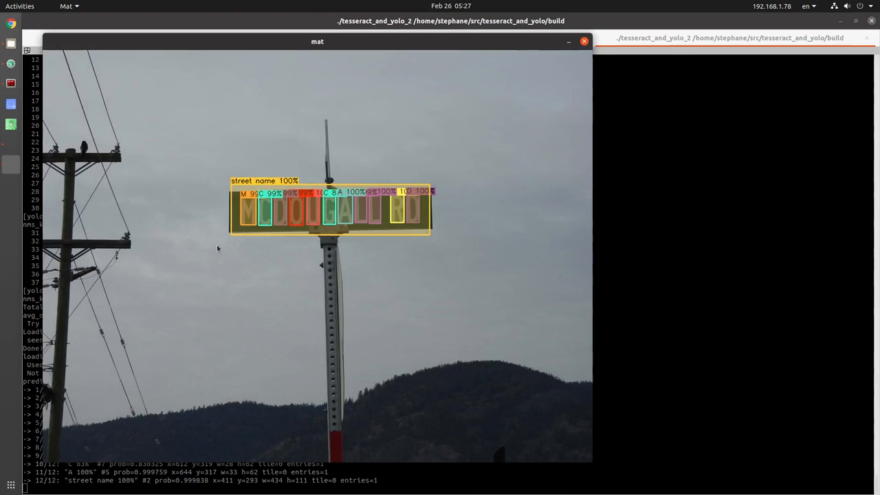
{"action": "left_click_drag", "start_coordinate": [317, 41], "coordinate": [519, 43]}
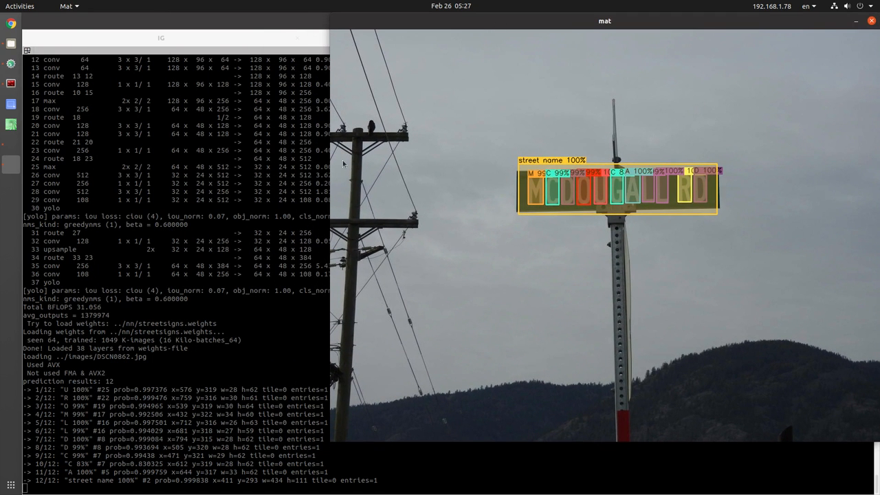
{"action": "mouse_move", "coordinate": [540, 181]}
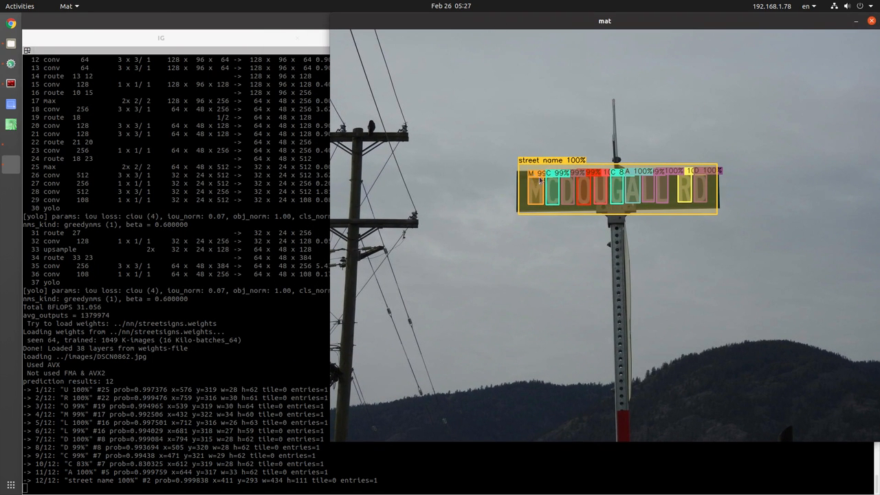
{"action": "mouse_move", "coordinate": [476, 297]}
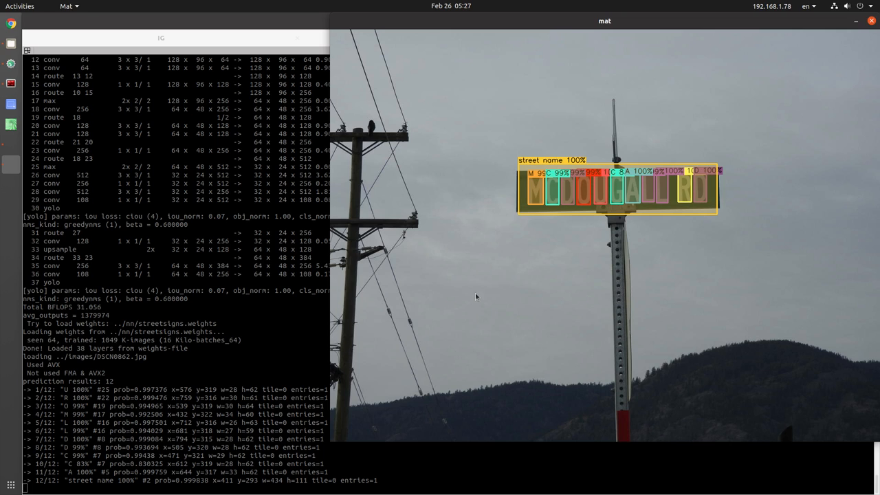
{"action": "mouse_move", "coordinate": [459, 374]}
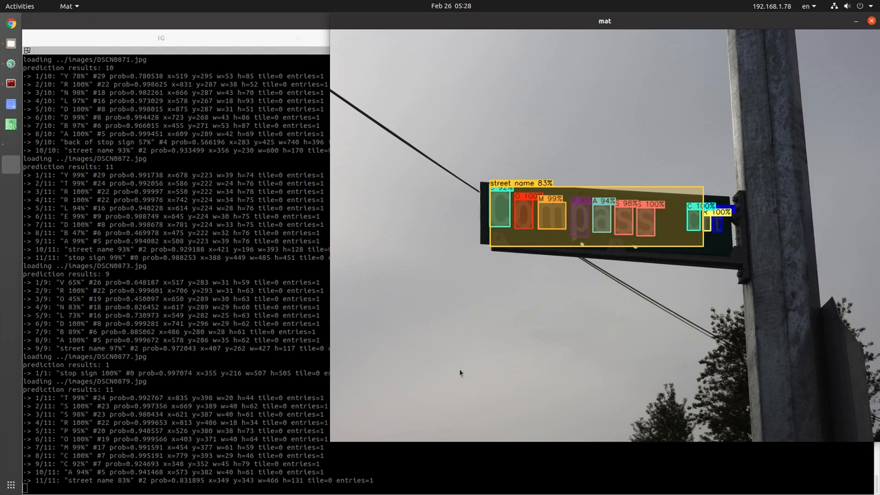
{"action": "mouse_move", "coordinate": [525, 227]}
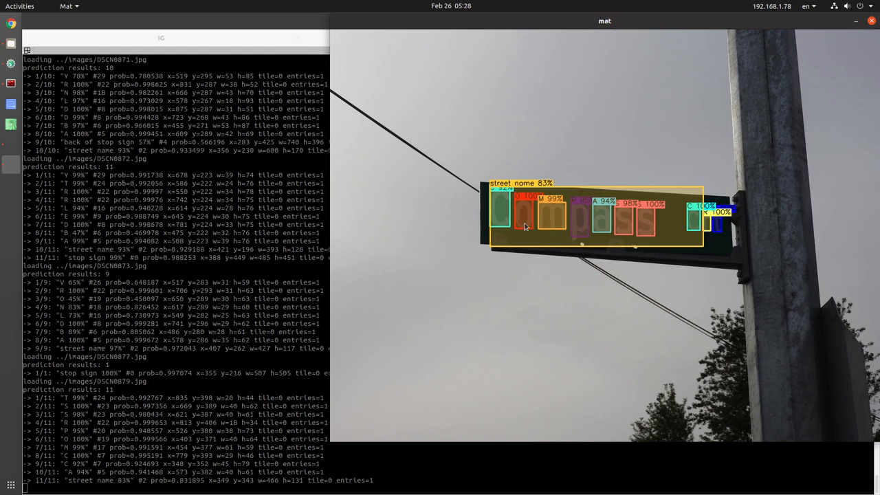
{"action": "mouse_move", "coordinate": [410, 195]}
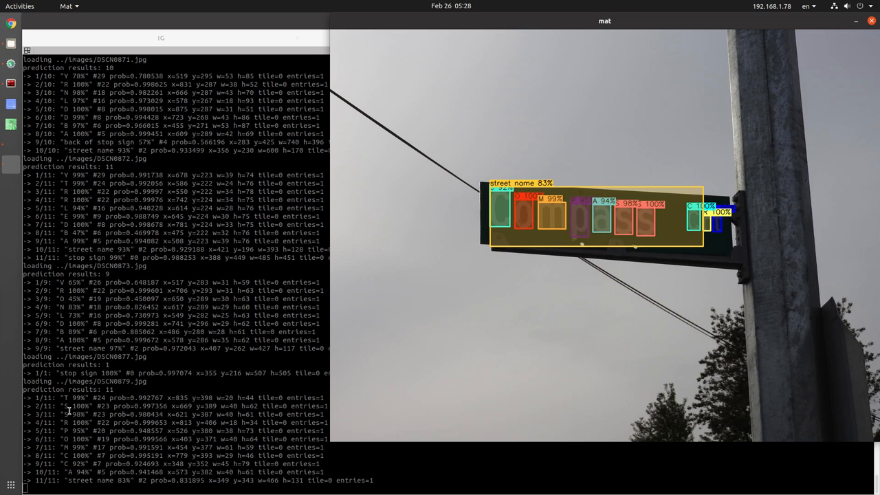
{"action": "mouse_move", "coordinate": [667, 227]}
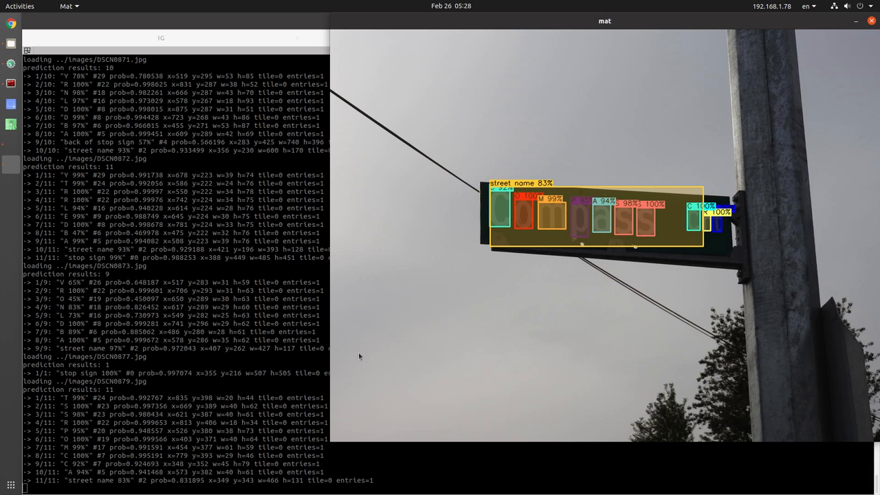
{"action": "mouse_move", "coordinate": [150, 442]}
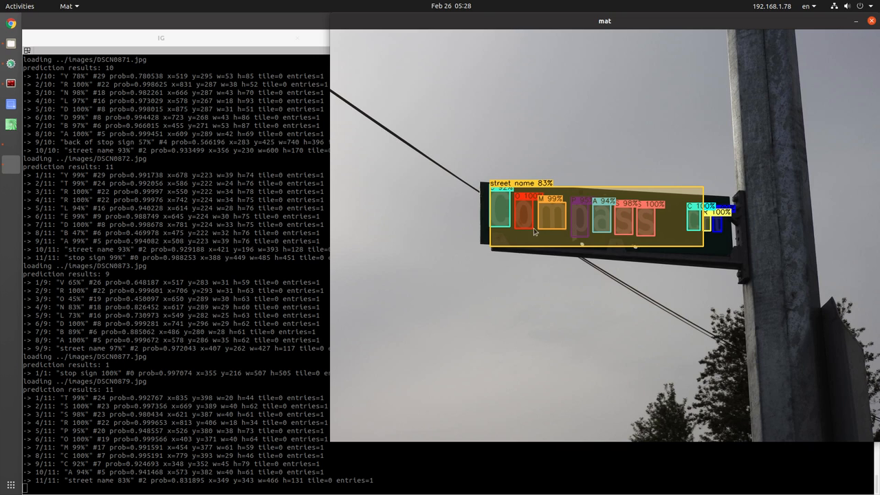
{"action": "mouse_move", "coordinate": [453, 371]}
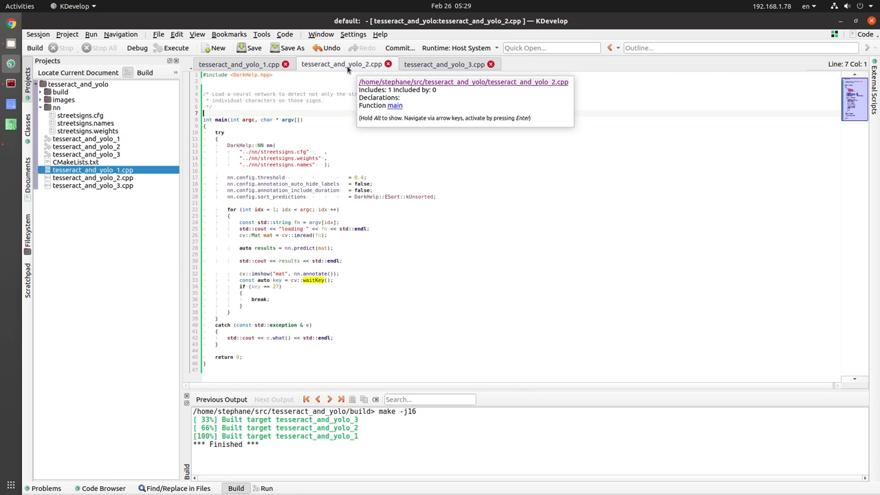
{"action": "mouse_move", "coordinate": [406, 68]}
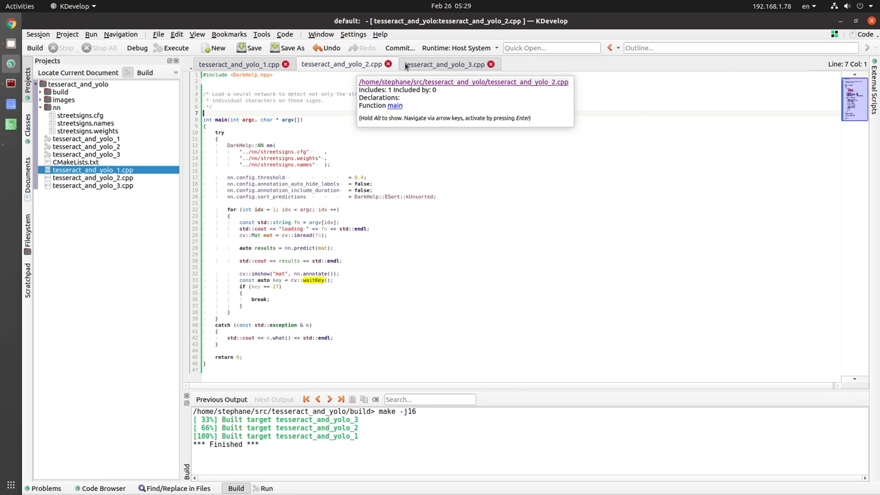
- Show tesseract_and_yolo_3.cpp at its std::sort block ordering detections by class and position
{"action": "left_click", "coordinate": [445, 65]}
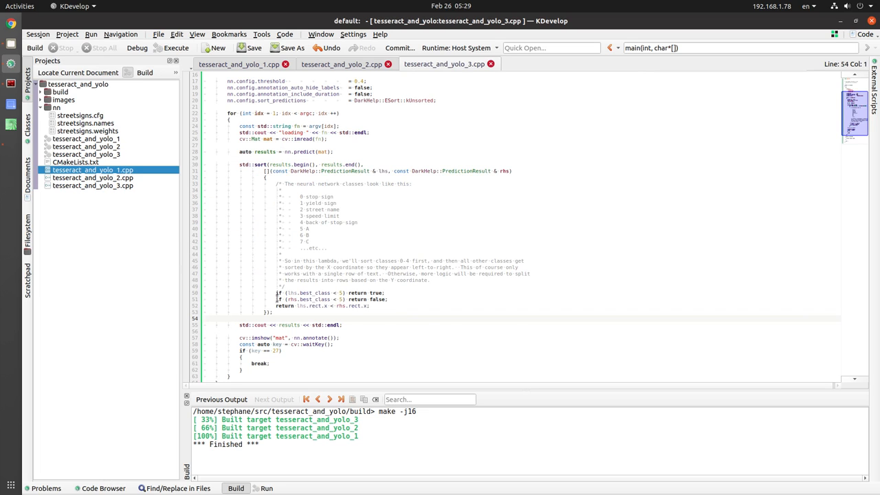
{"action": "double_click", "coordinate": [264, 151]}
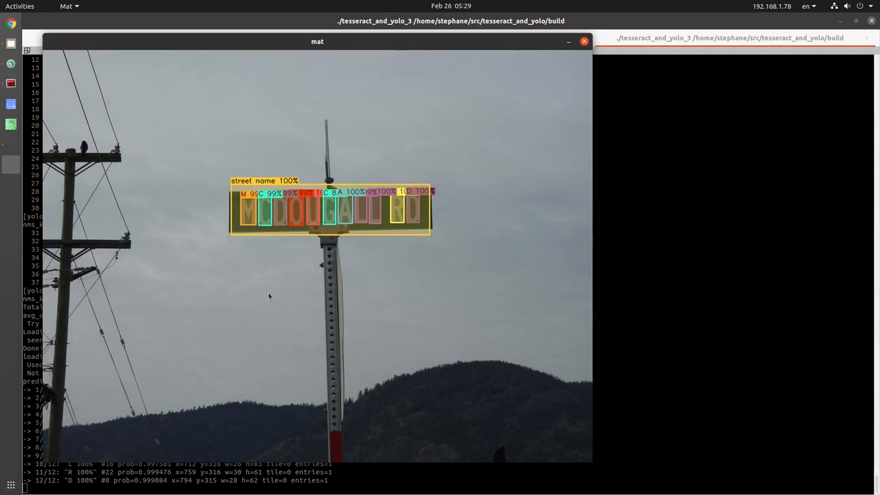
- Move the tesseract_and_yolo_3 detection image beside its left-to-right letter listing
{"action": "left_click_drag", "start_coordinate": [317, 41], "coordinate": [597, 20]}
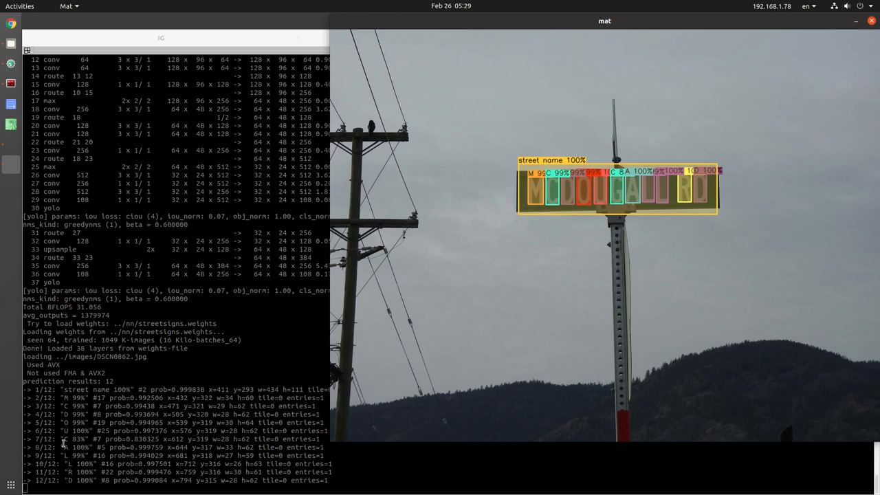
{"action": "mouse_move", "coordinate": [679, 201]}
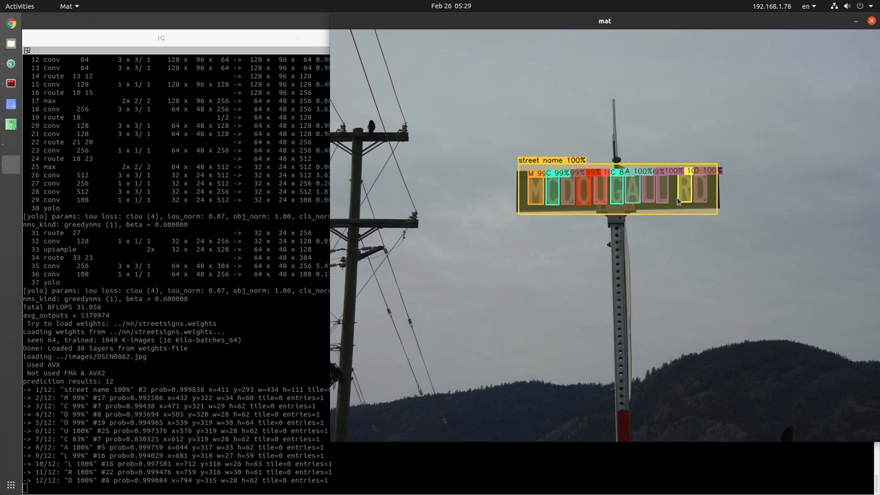
{"action": "mouse_move", "coordinate": [670, 205]}
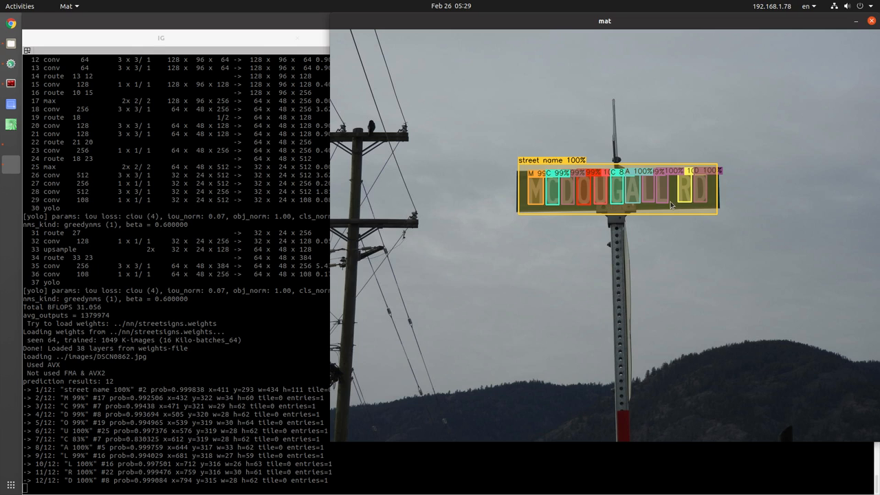
{"action": "mouse_move", "coordinate": [139, 419]}
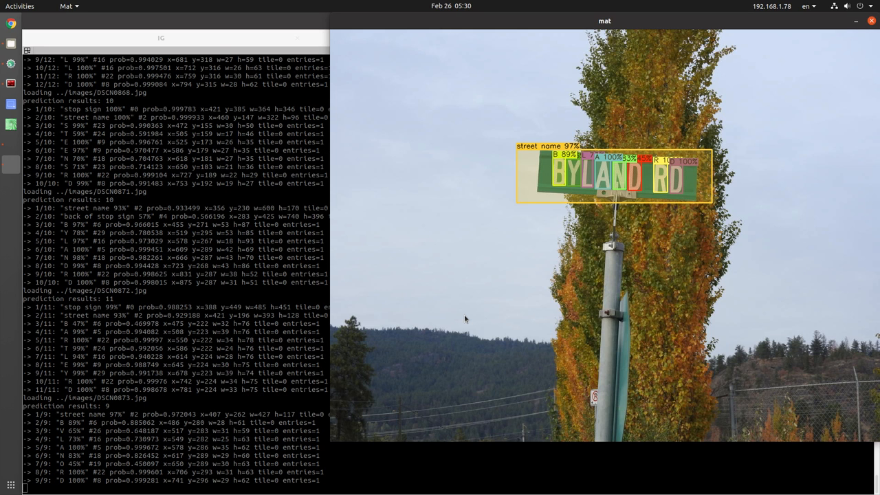
{"action": "mouse_move", "coordinate": [571, 176]}
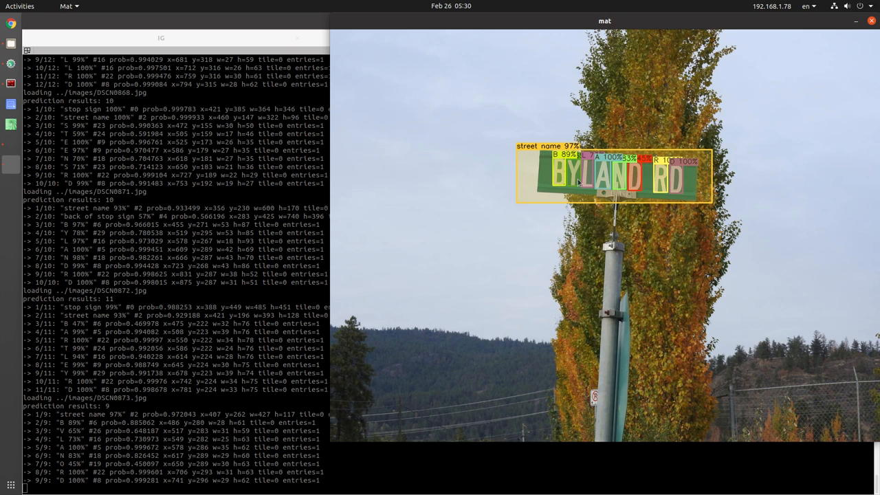
{"action": "mouse_move", "coordinate": [597, 190]}
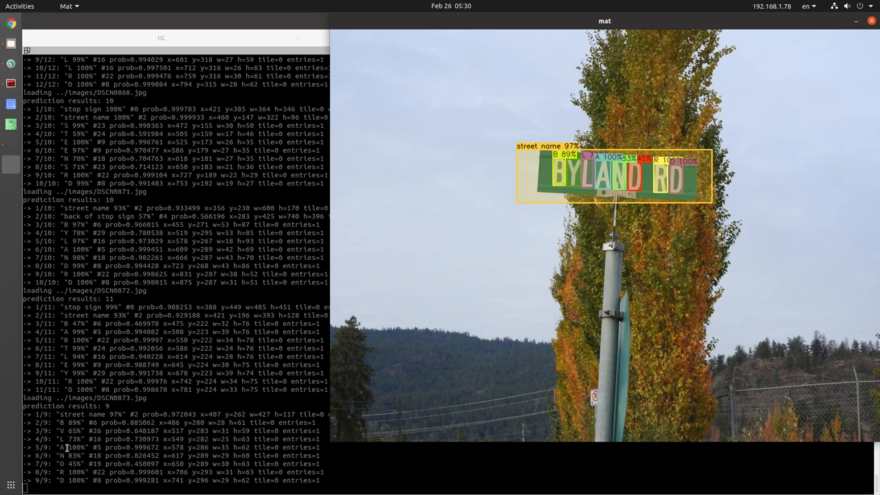
{"action": "mouse_move", "coordinate": [626, 235]}
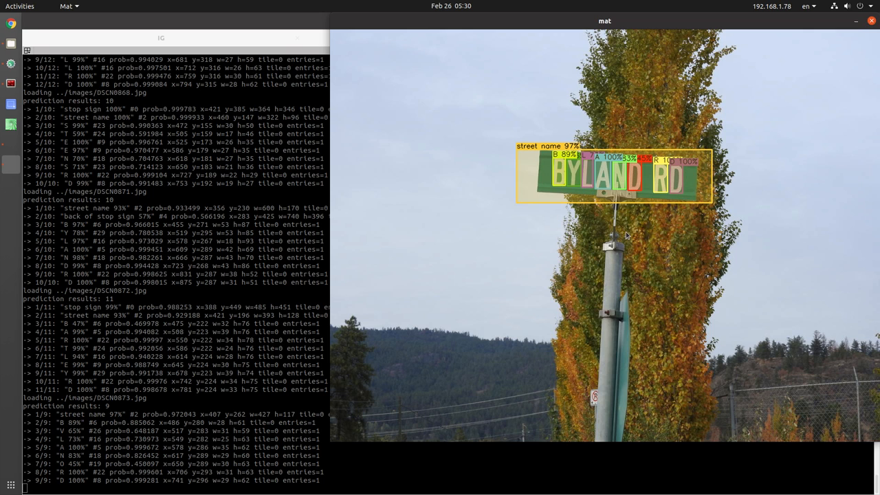
{"action": "mouse_move", "coordinate": [522, 275]}
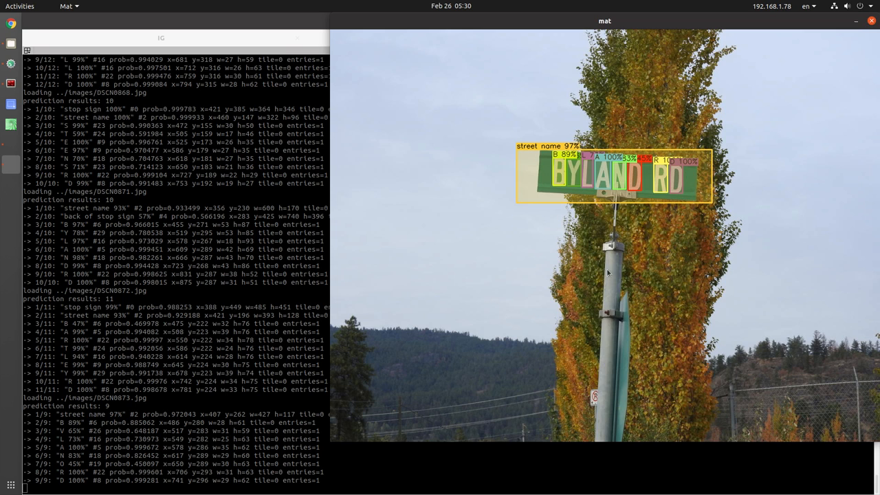
{"action": "mouse_move", "coordinate": [493, 291]}
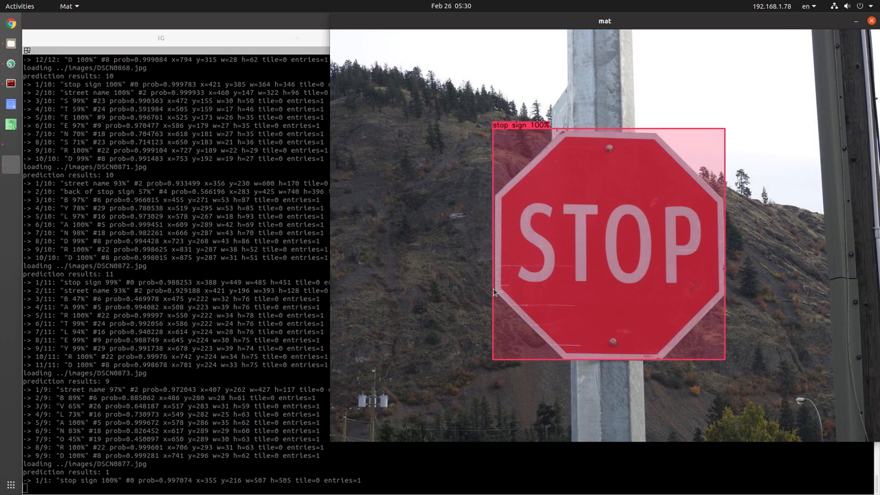
- Advance the detection images through Byland Rd and the stop sign to the dusk sign photo
{"action": "scroll", "scroll_direction": "down", "scroll_amount": 3}
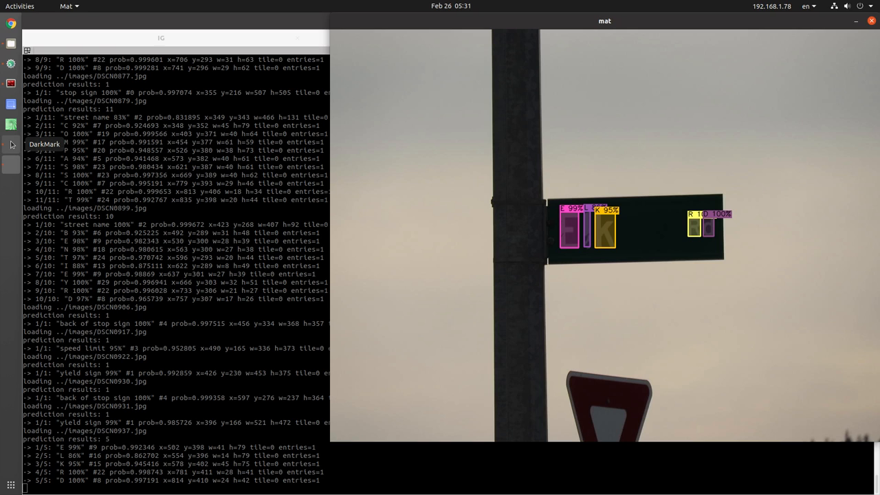
{"action": "mouse_move", "coordinate": [11, 124]}
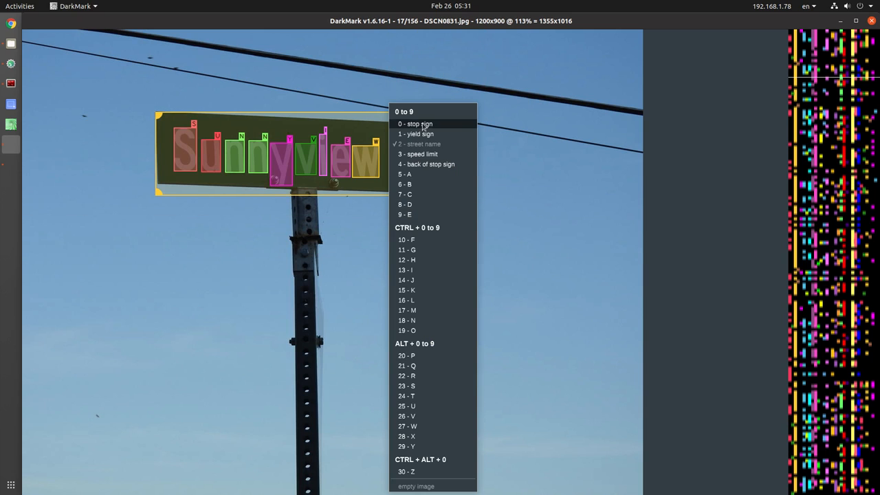
{"action": "mouse_move", "coordinate": [424, 154]}
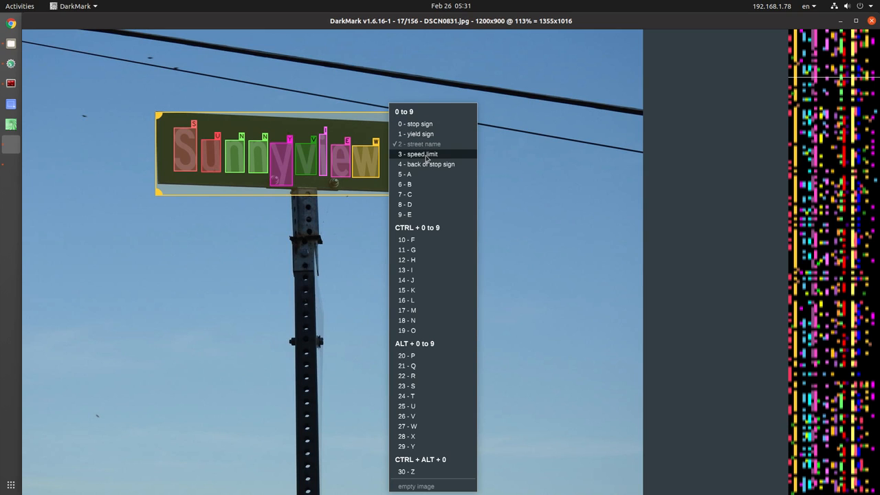
{"action": "mouse_move", "coordinate": [423, 173]}
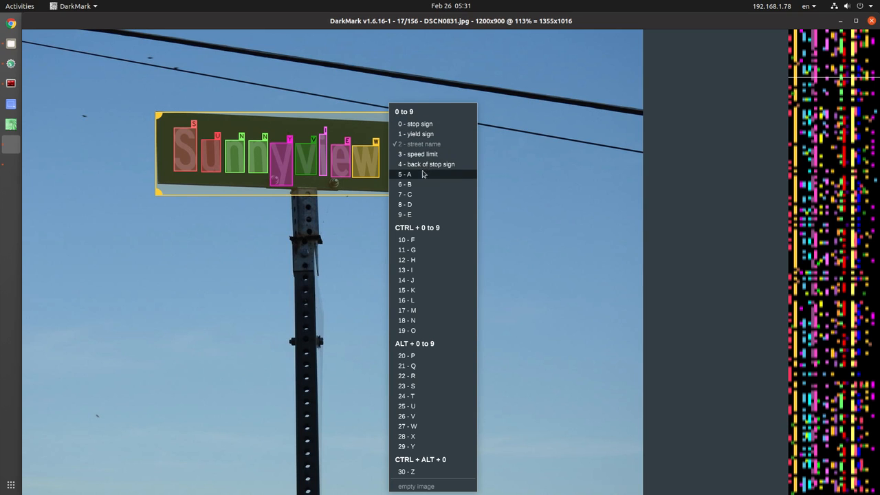
{"action": "mouse_move", "coordinate": [421, 173]}
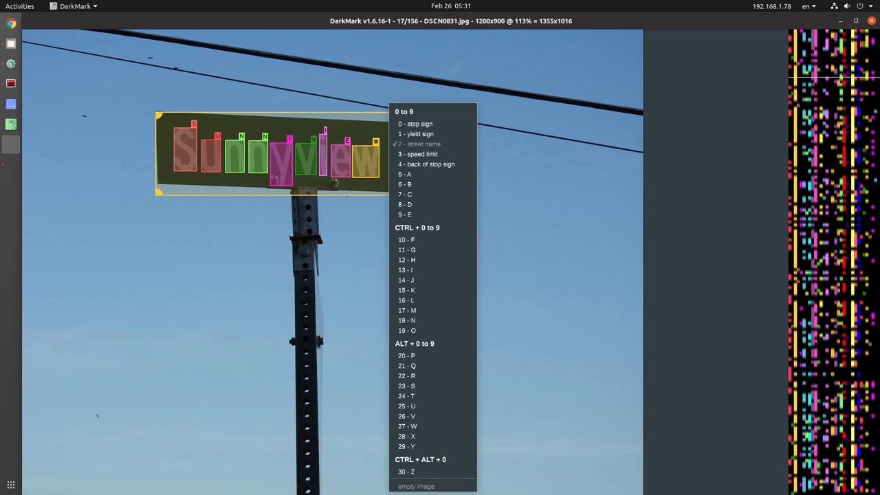
- Dismiss the class menu and page through the Sunnyview Rd, Rome Pl, Camano Rd and Harts Rd annotations
{"action": "left_click", "coordinate": [418, 144]}
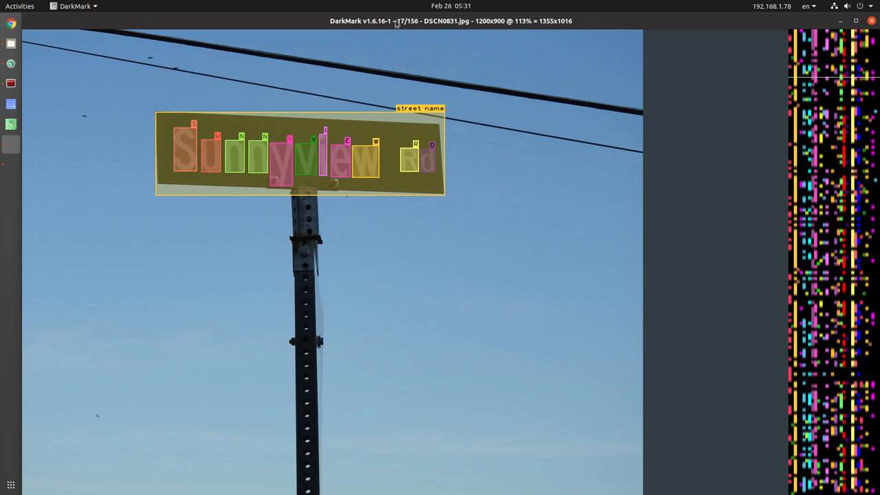
{"action": "mouse_move", "coordinate": [421, 28]}
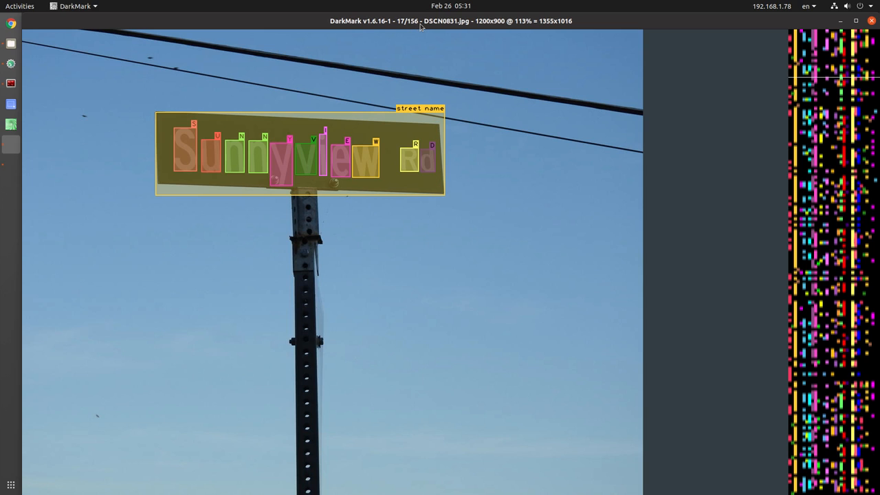
{"action": "mouse_move", "coordinate": [351, 248]}
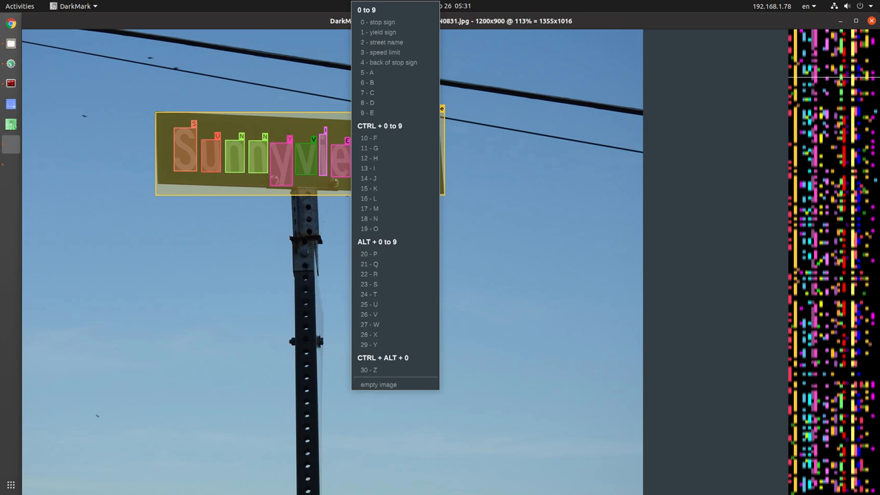
{"action": "left_click", "coordinate": [383, 41]}
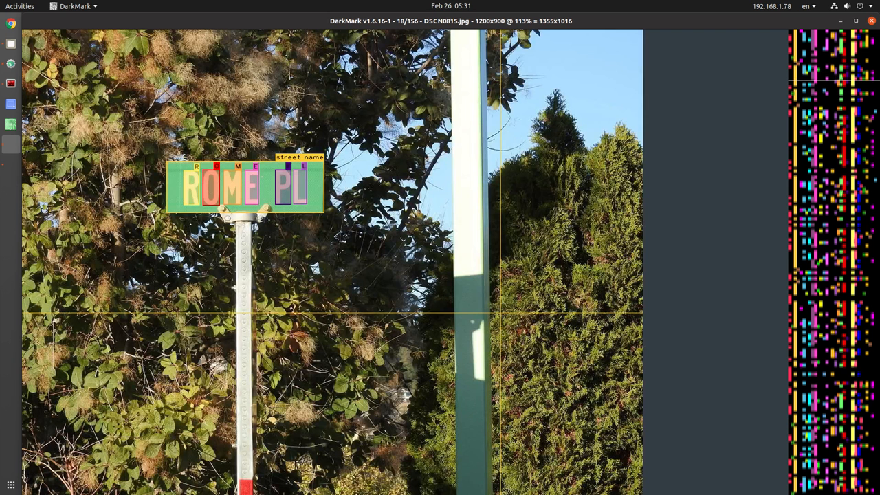
{"action": "key", "text": "Right"}
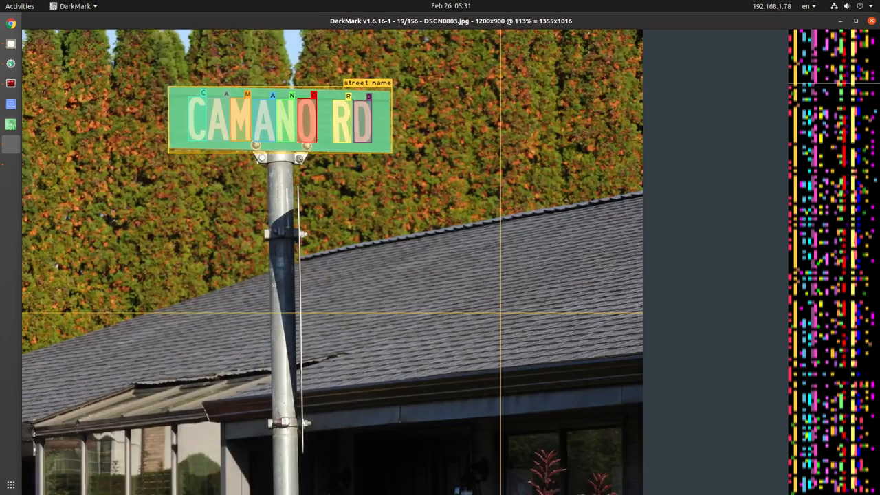
{"action": "key", "text": "Right"}
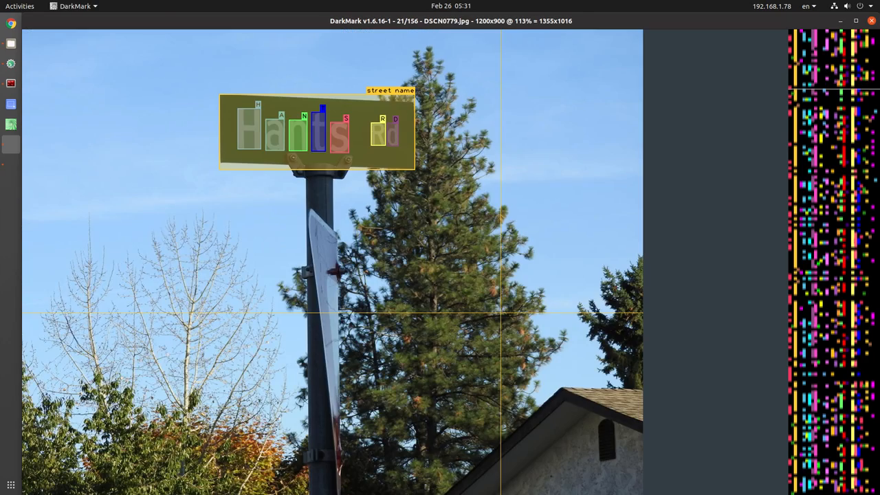
{"action": "key", "text": "Right"}
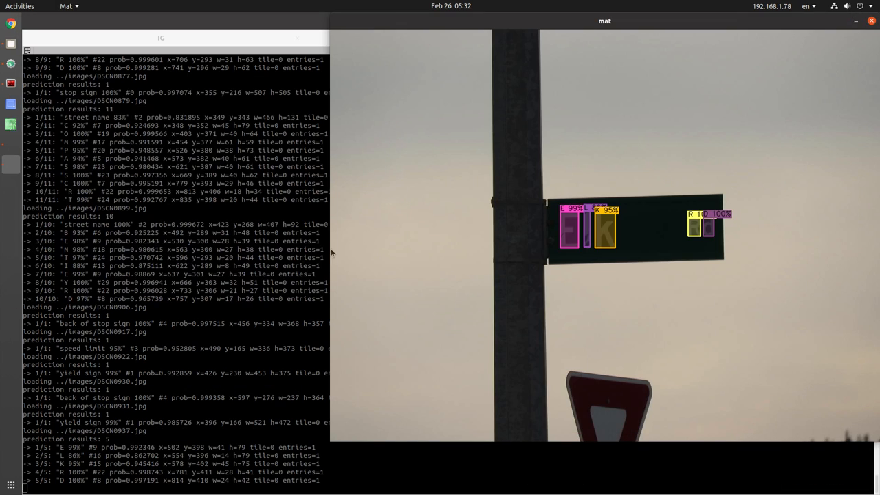
{"action": "mouse_move", "coordinate": [437, 258]}
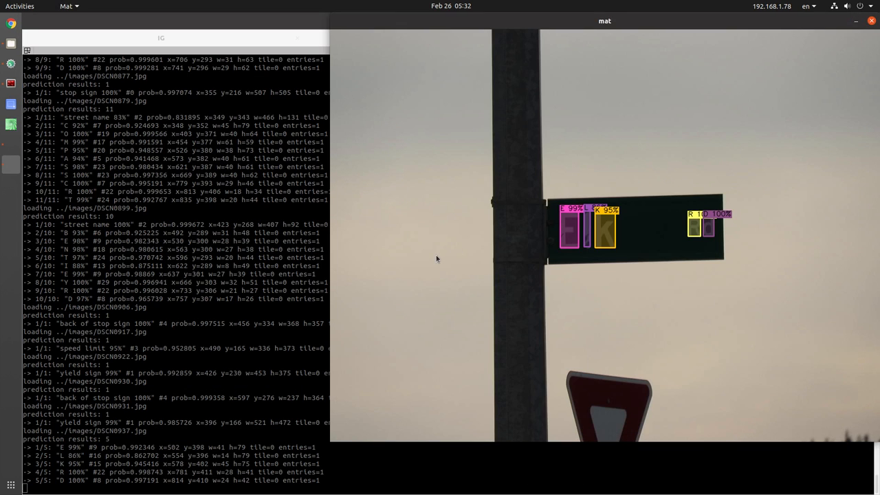
- Advance the detection results to the Shannon Lake Rd sign with its letters boxed
{"action": "scroll", "scroll_direction": "down", "scroll_amount": 3}
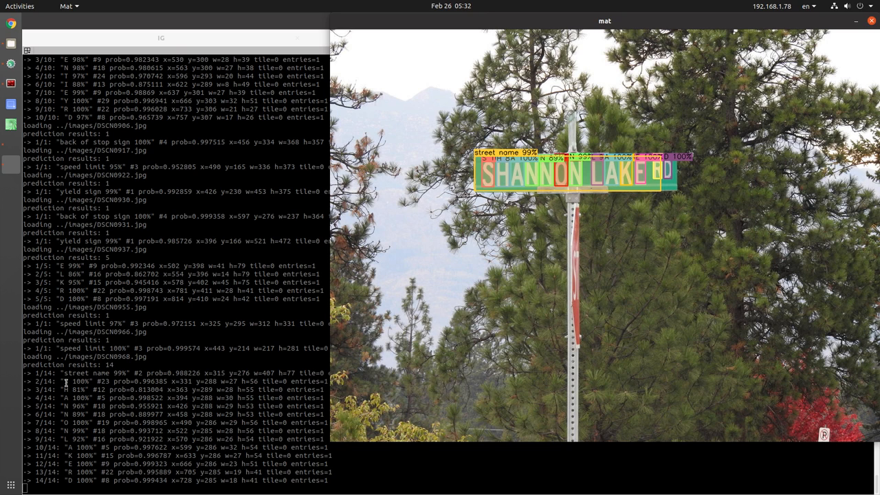
{"action": "mouse_move", "coordinate": [204, 330]}
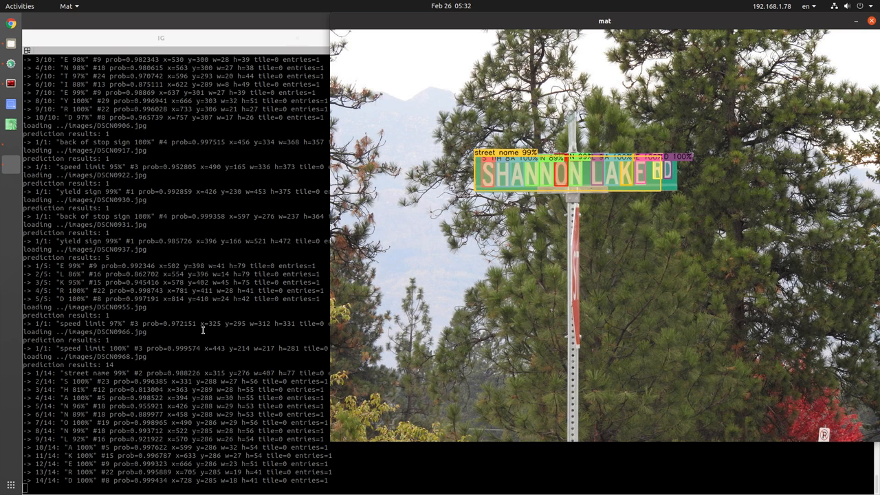
{"action": "mouse_move", "coordinate": [382, 345]}
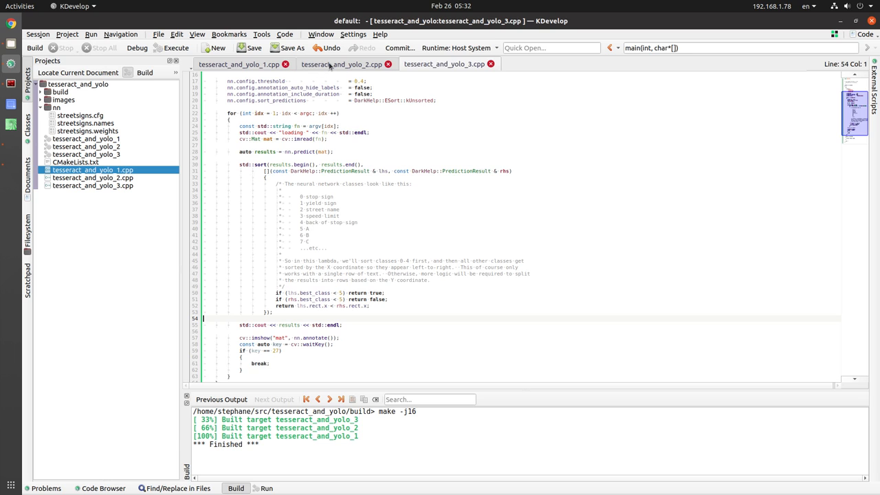
- Review the nn.config detector lines and the cv::imshow display line in tesseract_and_yolo_2.cpp
{"action": "left_click", "coordinate": [341, 65]}
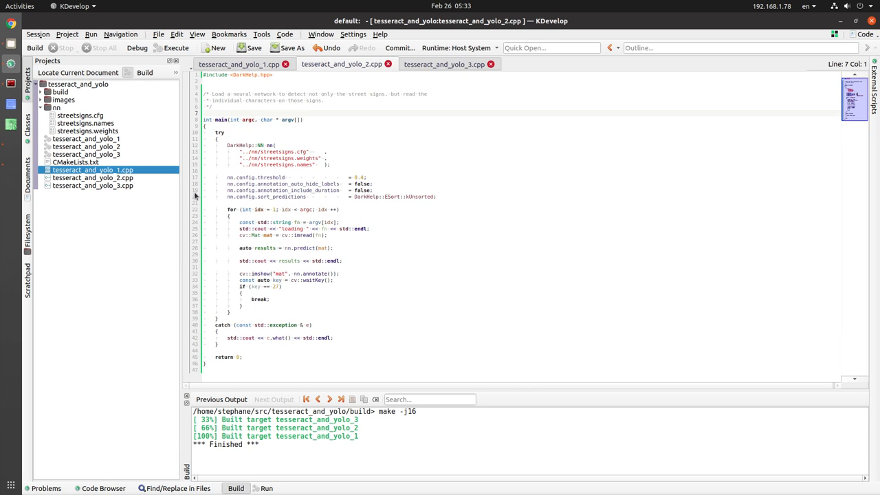
{"action": "left_click_drag", "start_coordinate": [227, 146], "coordinate": [309, 165]}
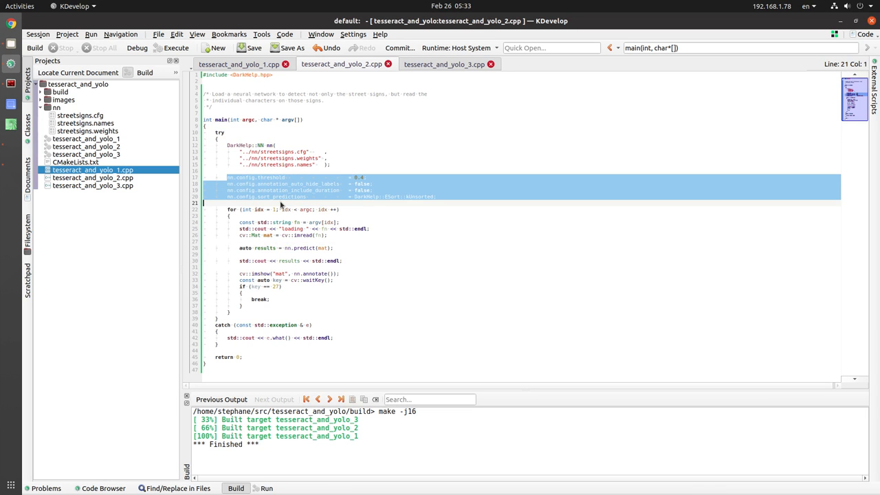
{"action": "left_click", "coordinate": [259, 208]}
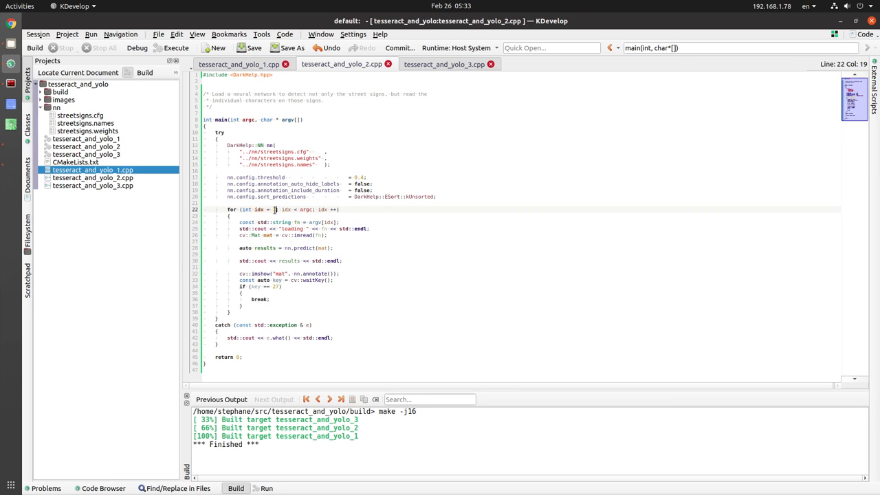
{"action": "left_click", "coordinate": [241, 235]}
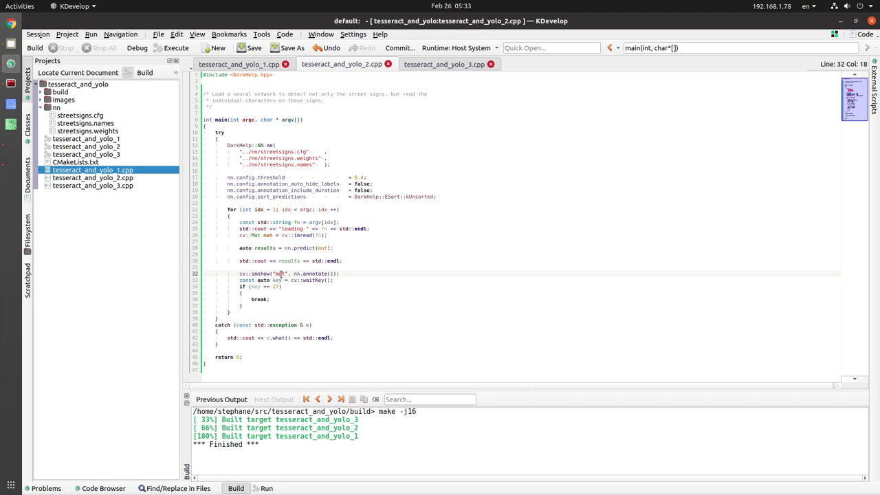
{"action": "mouse_move", "coordinate": [314, 281]}
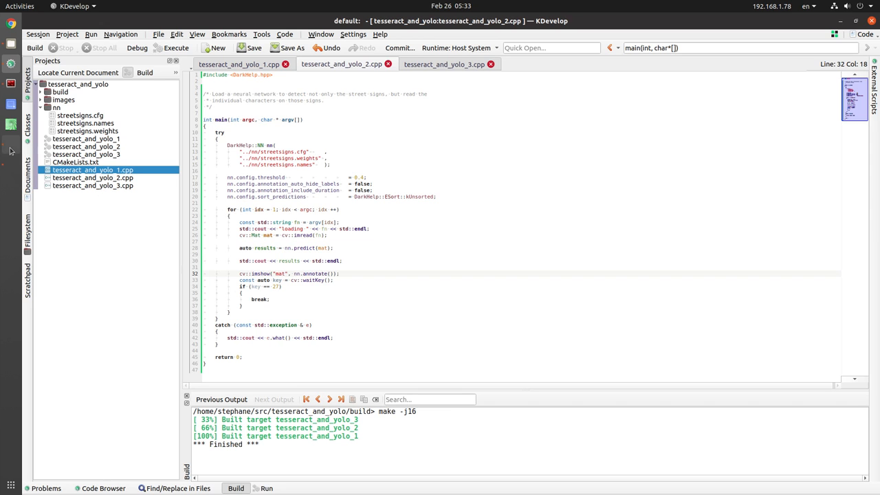
{"action": "left_click", "coordinate": [176, 47]}
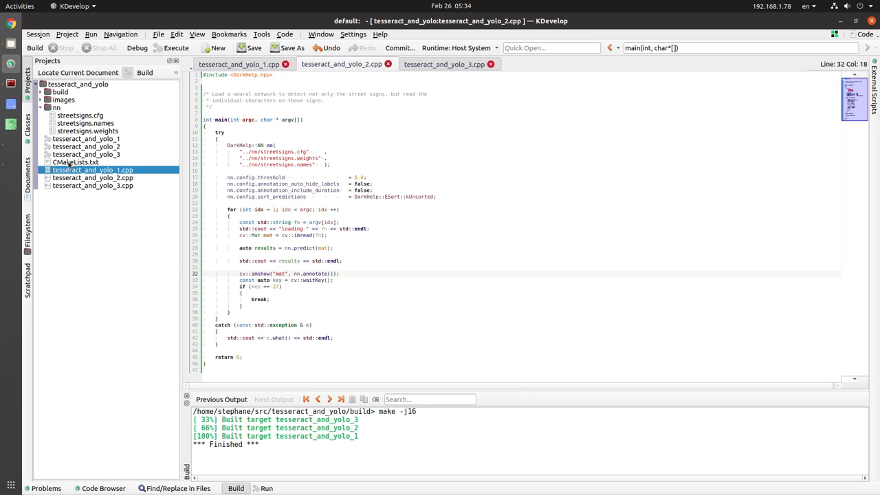
- Show CMakeLists.txt listing the three tesseract_and_yolo executables and their linked libraries
{"action": "left_click", "coordinate": [75, 162]}
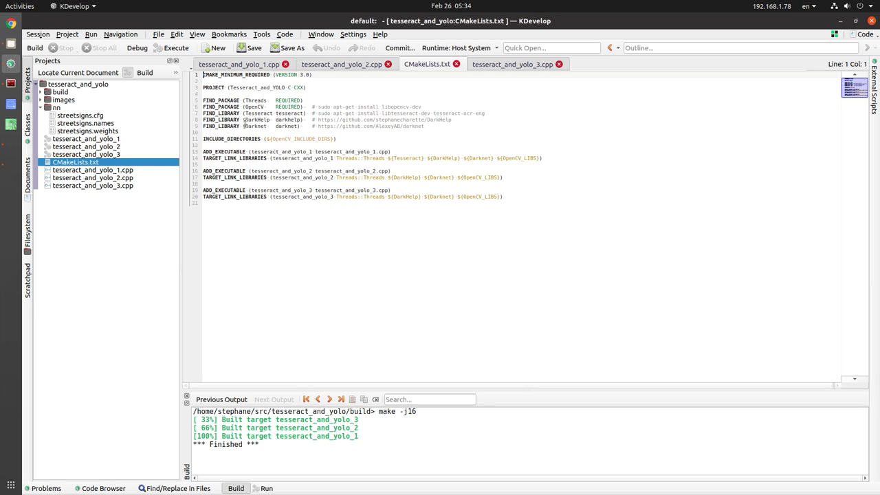
{"action": "mouse_move", "coordinate": [290, 150]}
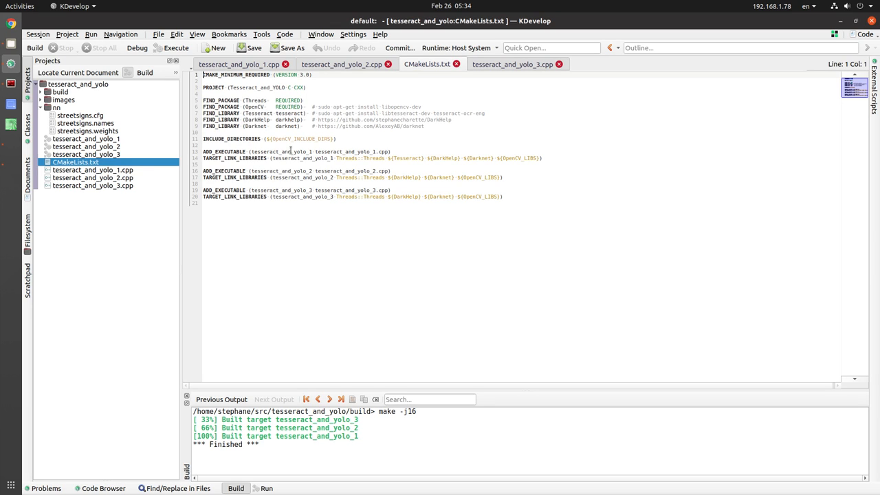